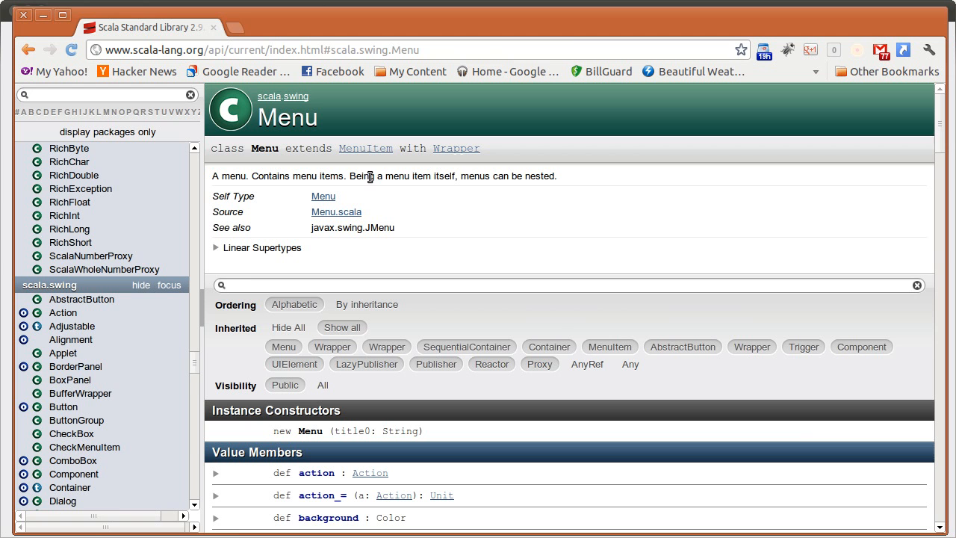
mouse_move(198, 364)
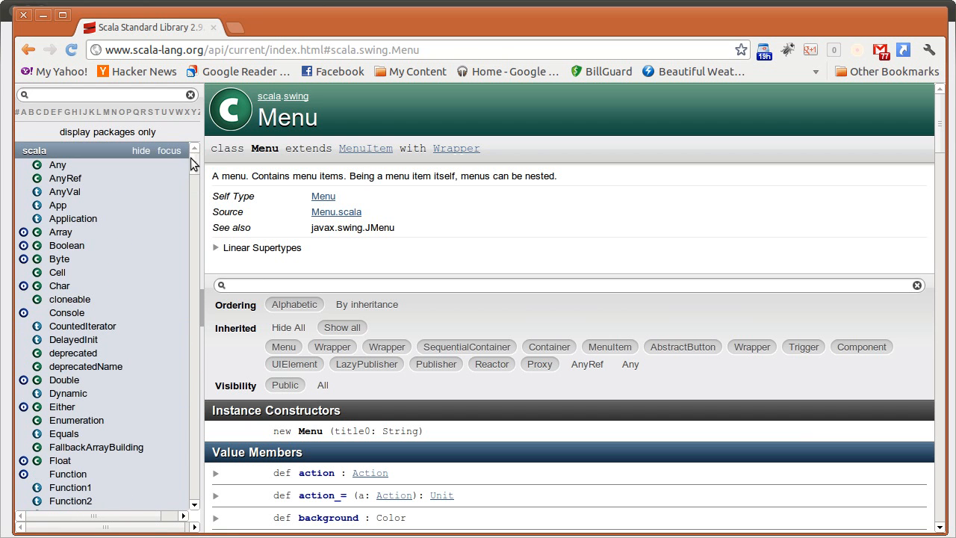
Step: Open the scala.swing package overview from the sidebar and scroll through its class list
scroll("down", 3)
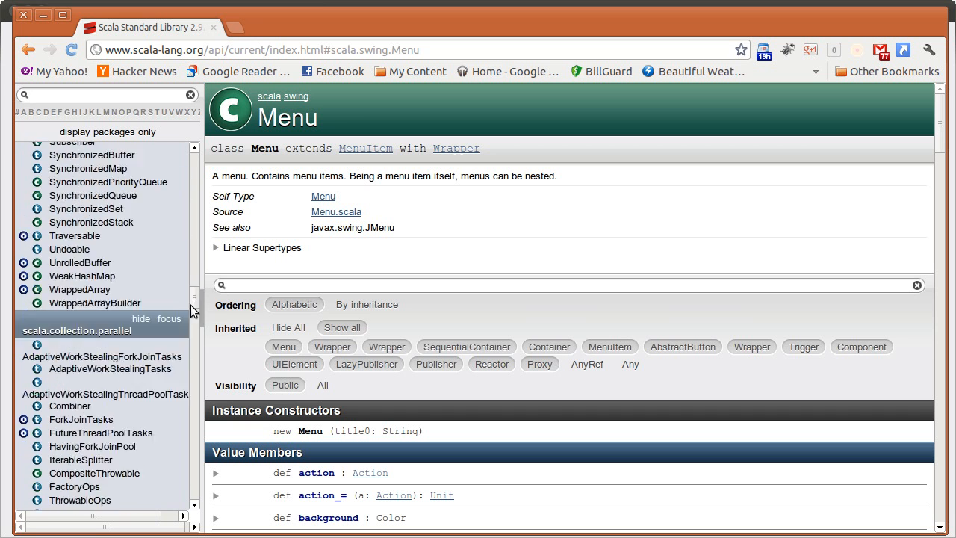
scroll("down", 3)
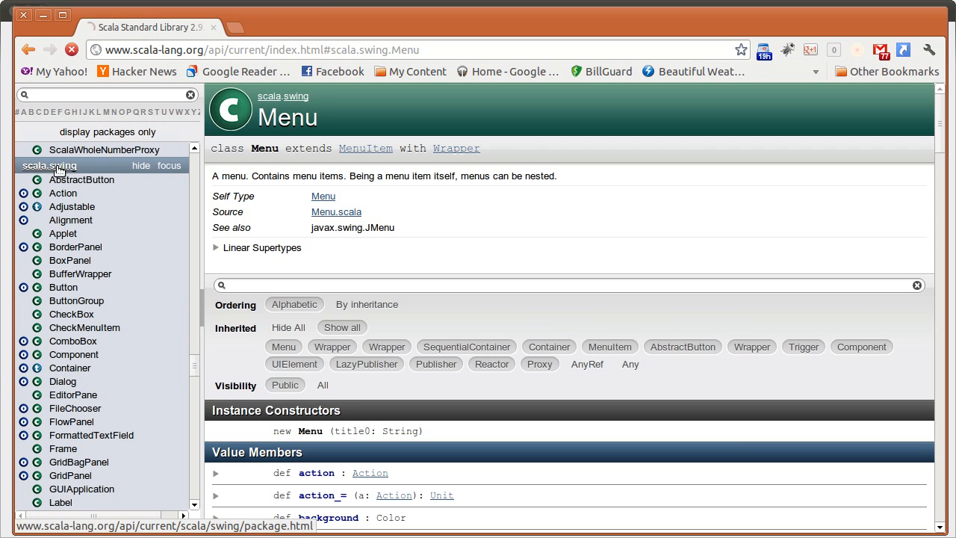
left_click(49, 165)
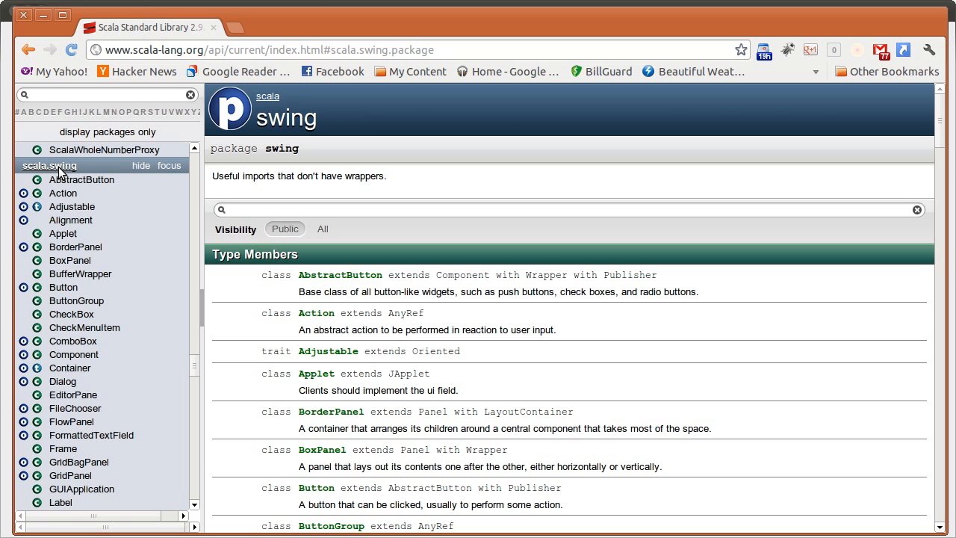
mouse_move(180, 312)
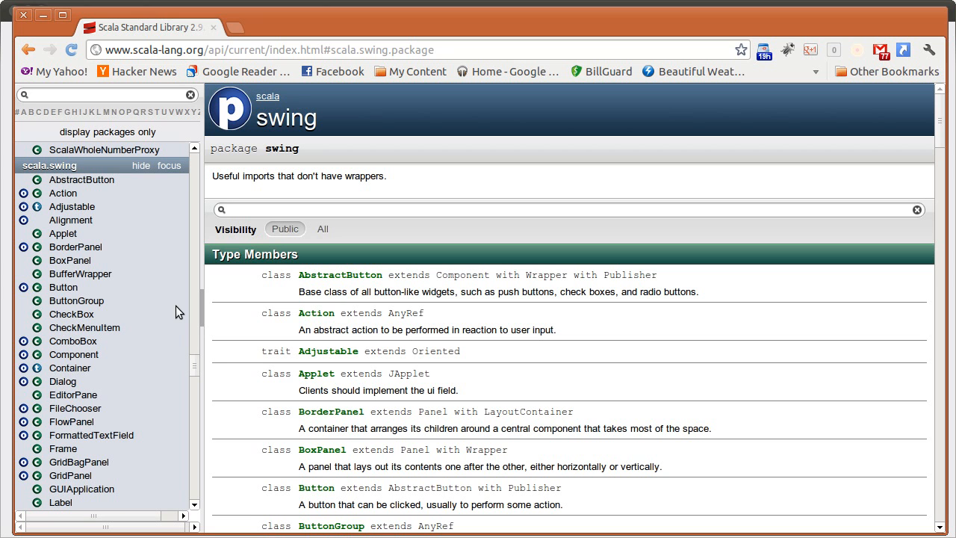
mouse_move(84, 327)
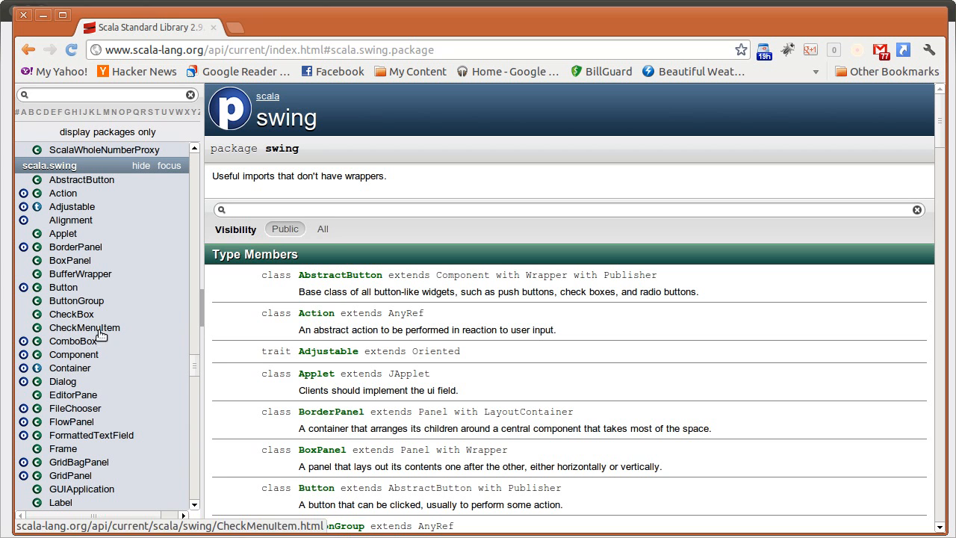
mouse_move(70, 260)
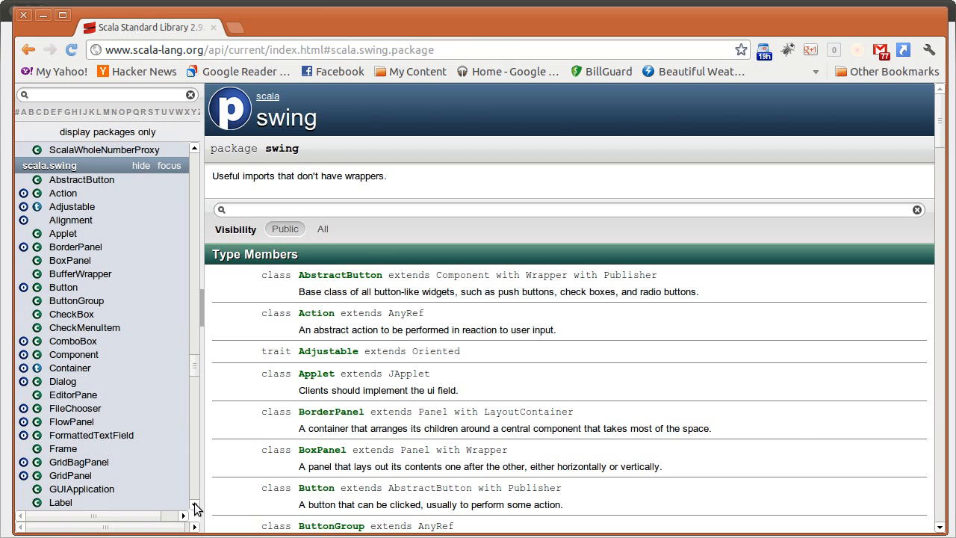
scroll("down", 3)
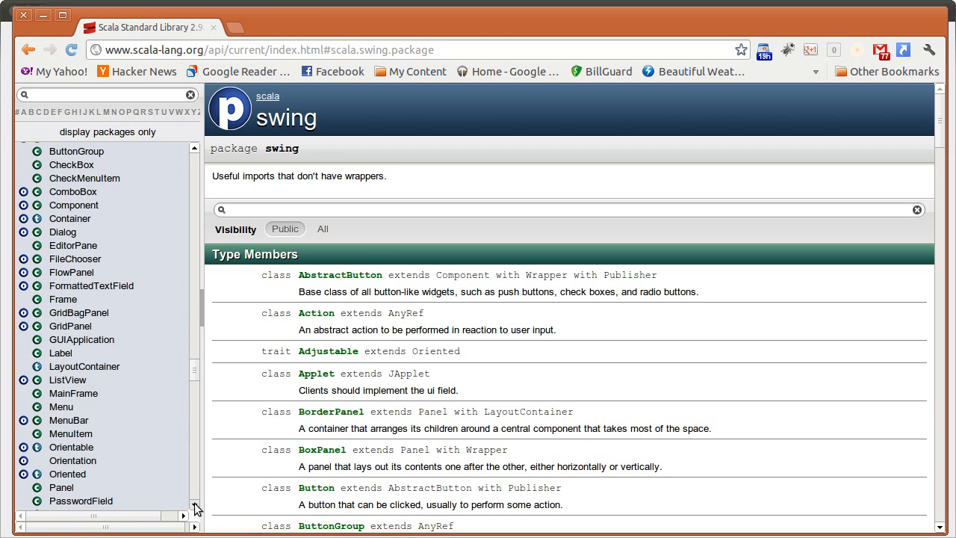
scroll("down", 3)
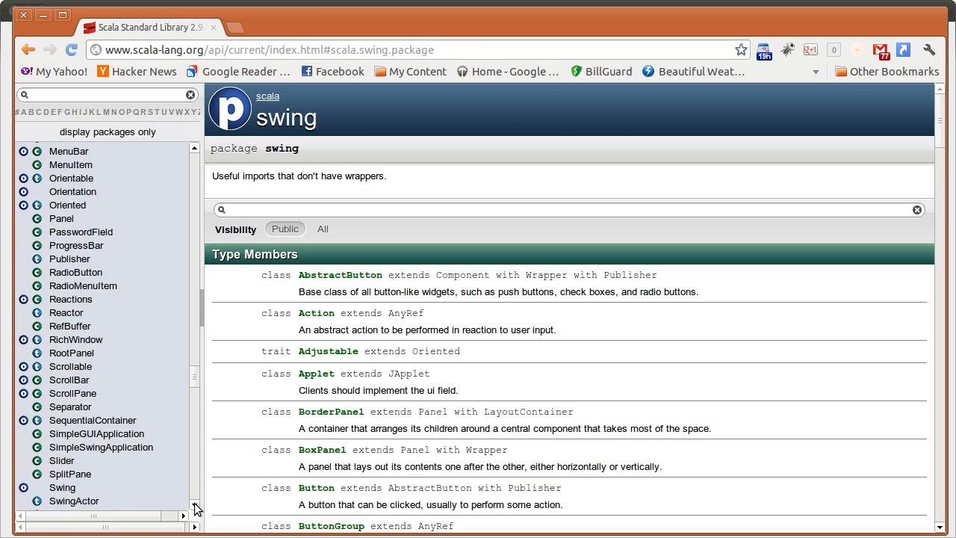
scroll("down", 3)
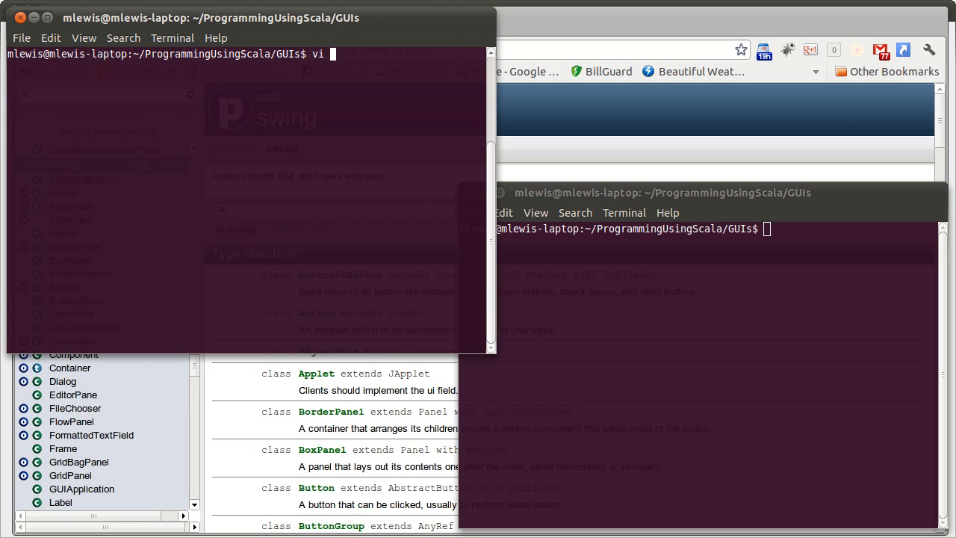
Step: Open the new file FirstGUI.scala in Vim
type("F")
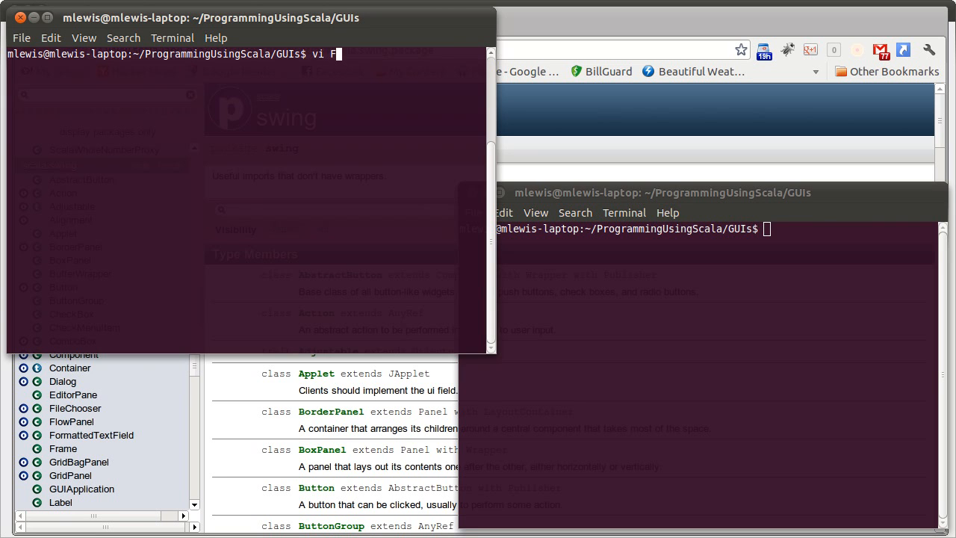
type("irstGUI.scala")
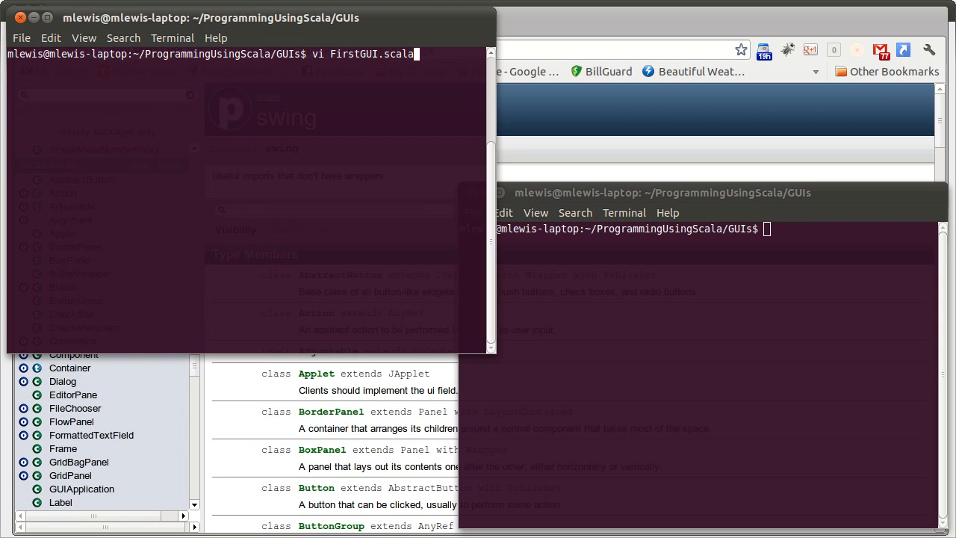
key("Return")
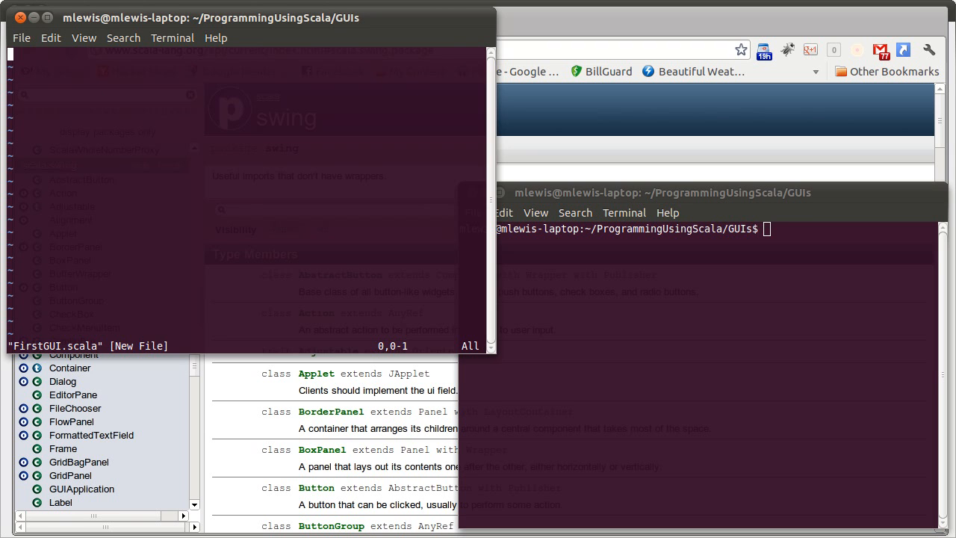
Step: Enter insert mode and type the first line: import scala.swing._
key("i")
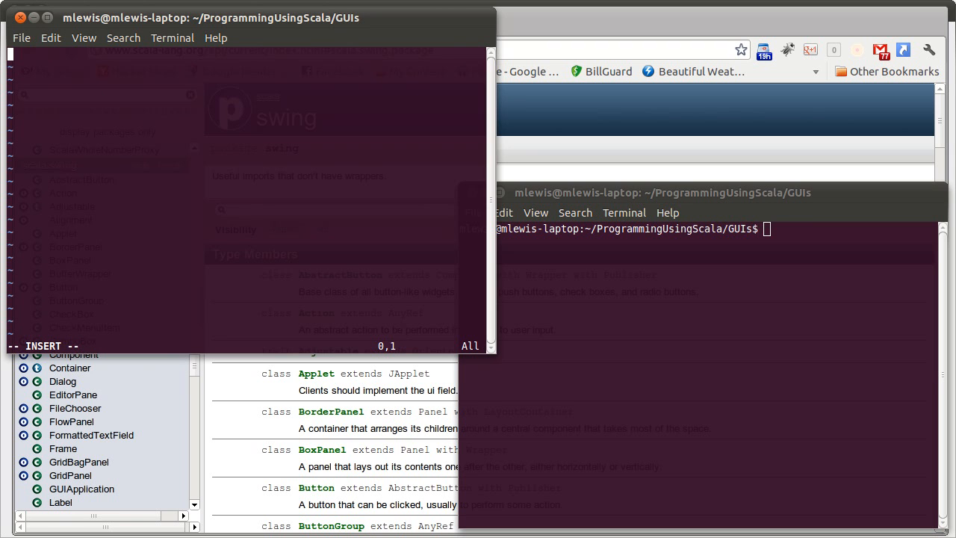
type("import sca")
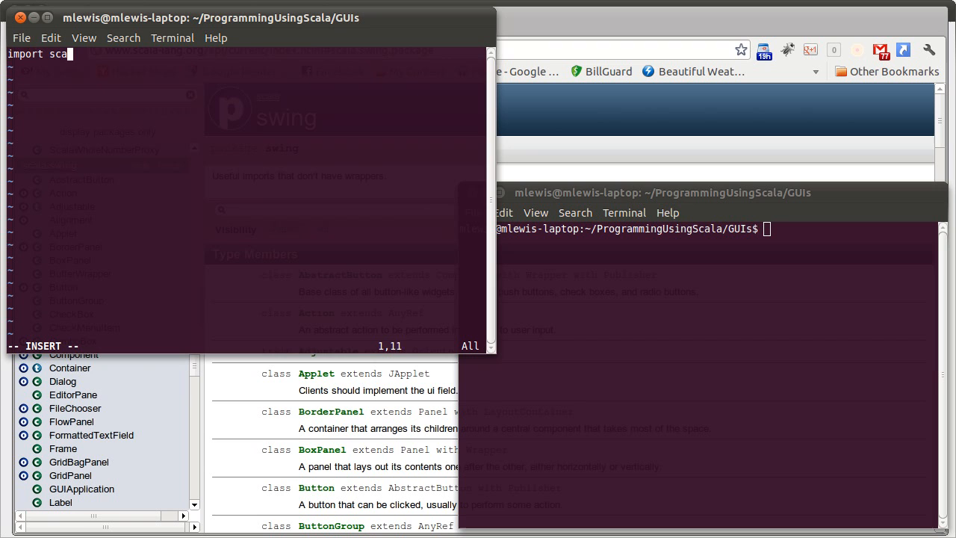
type("la.swing.")
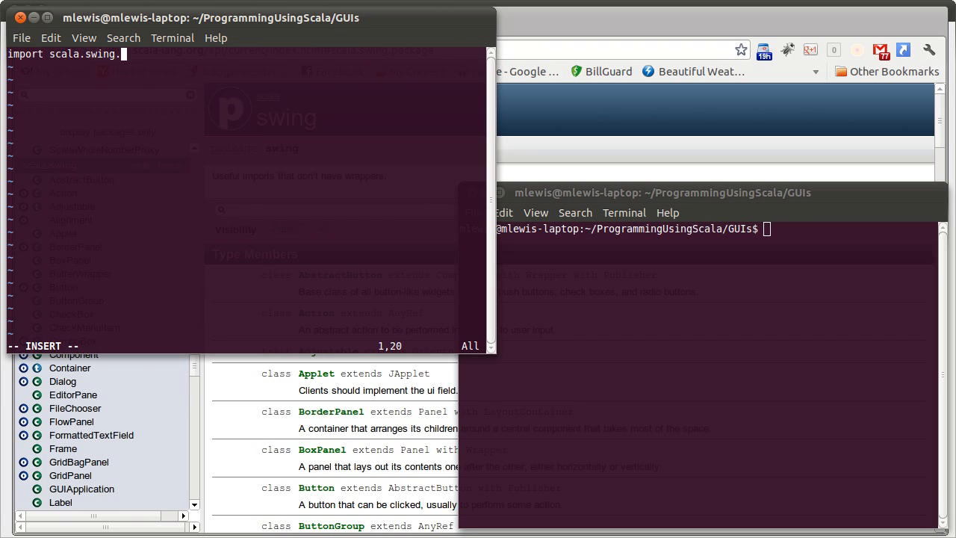
type("_")
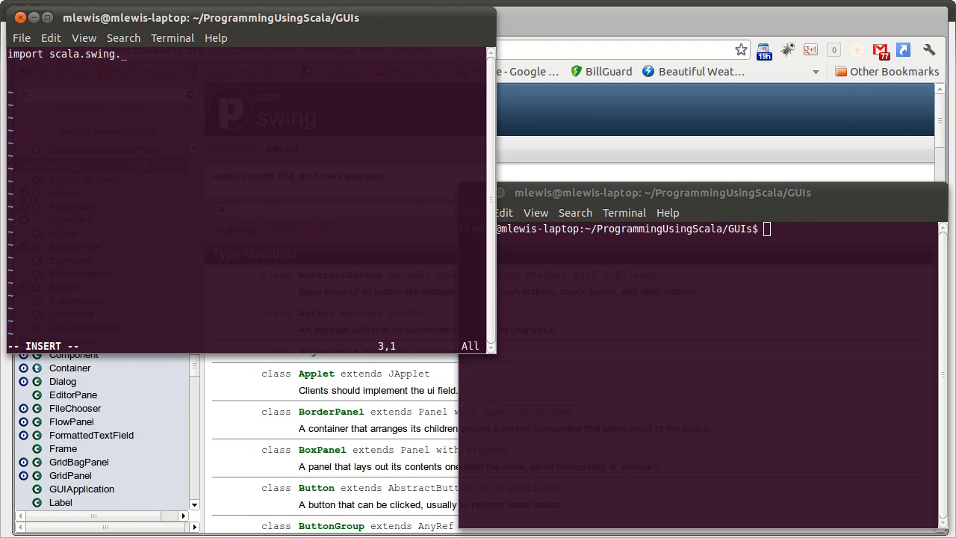
Step: Type 'val frame = new MainFrame {' and open a line inside the block
type("val")
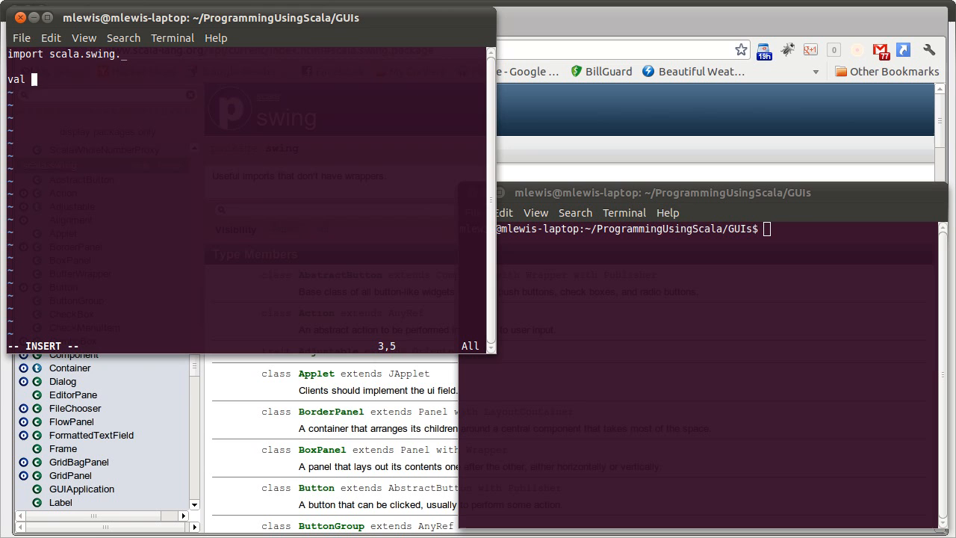
type("frame =")
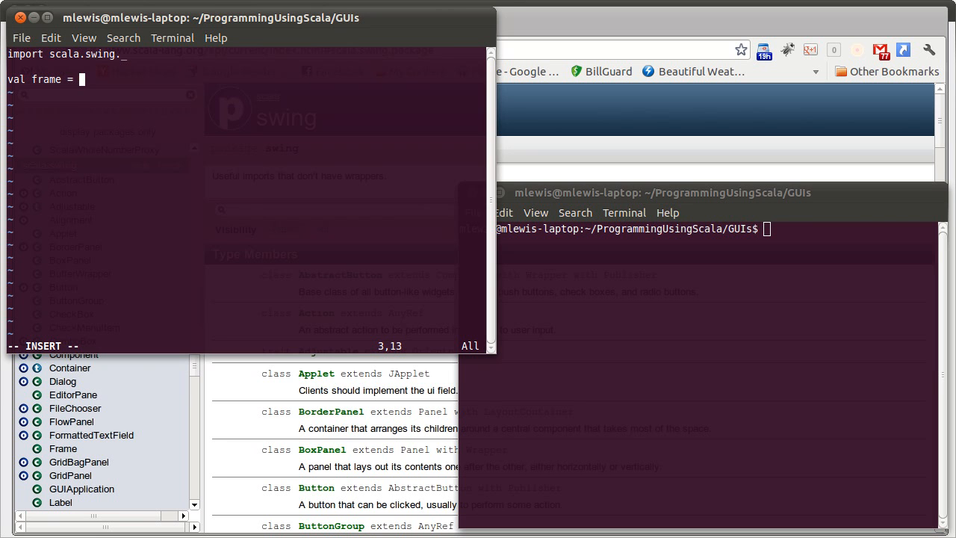
type("new M")
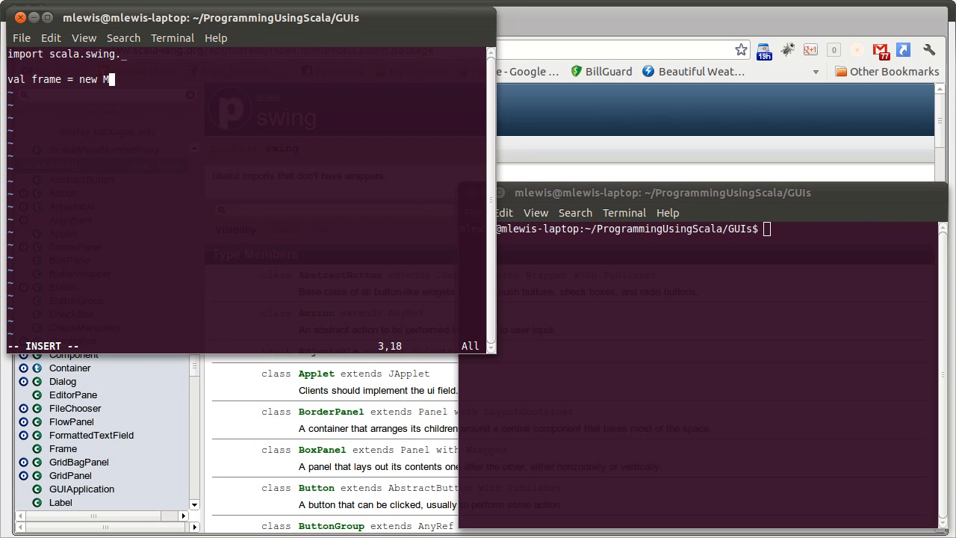
type("ainFrame")
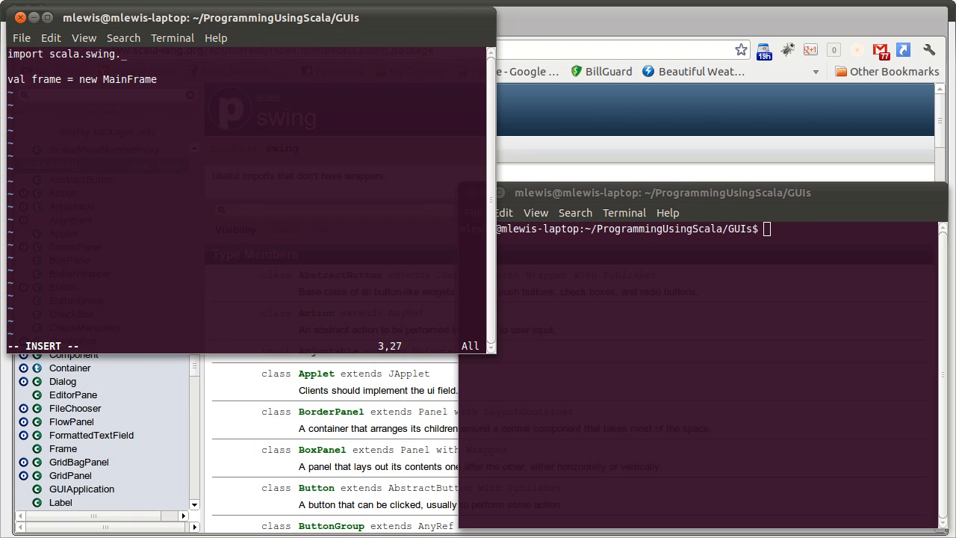
type("{")
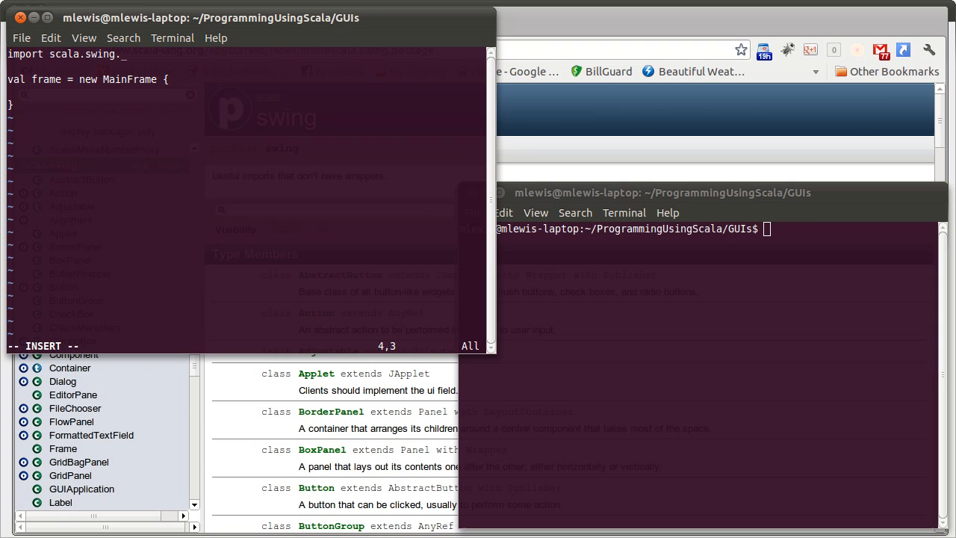
key("Return")
type("title =")
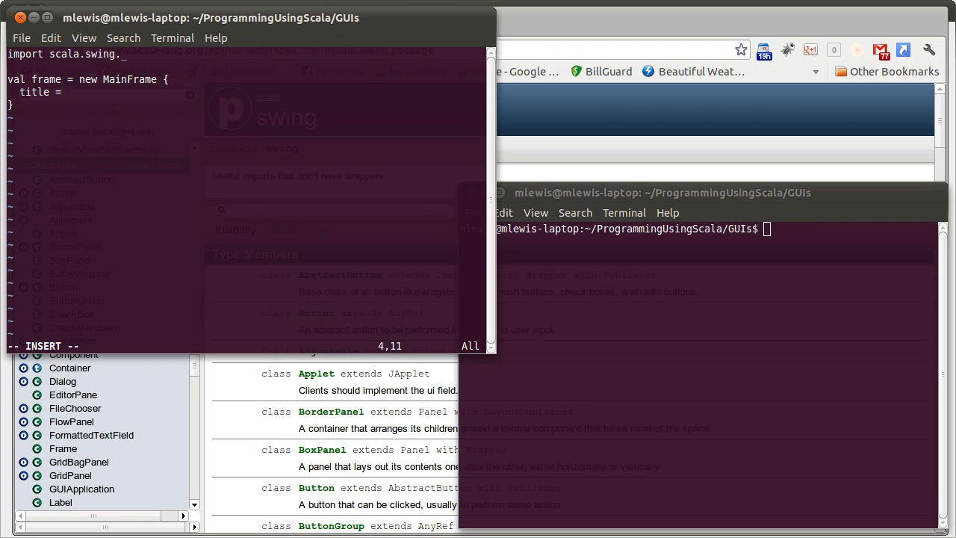
Step: Finish the title as "My First GUI" and open a new indented line below it
type("\"My f")
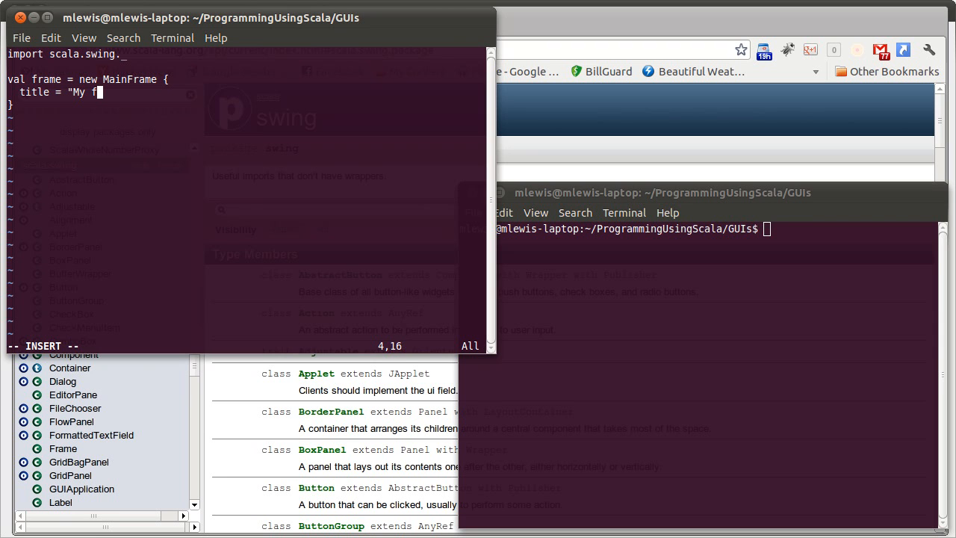
type("irst")
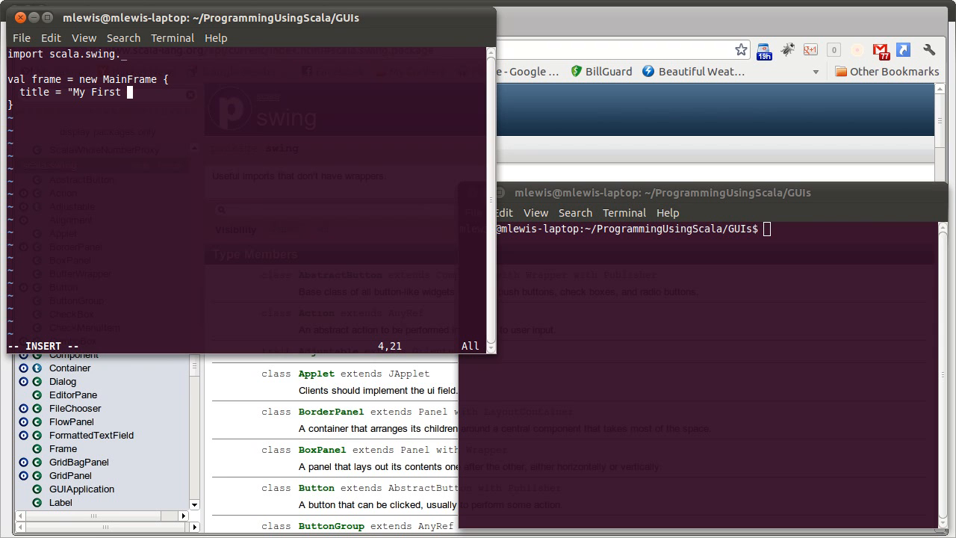
type("GUI\"")
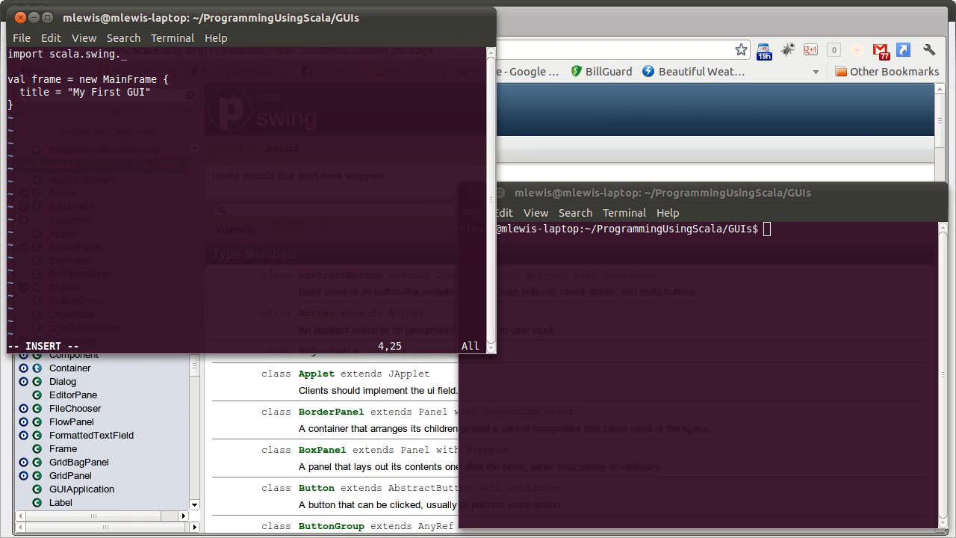
key("Left")
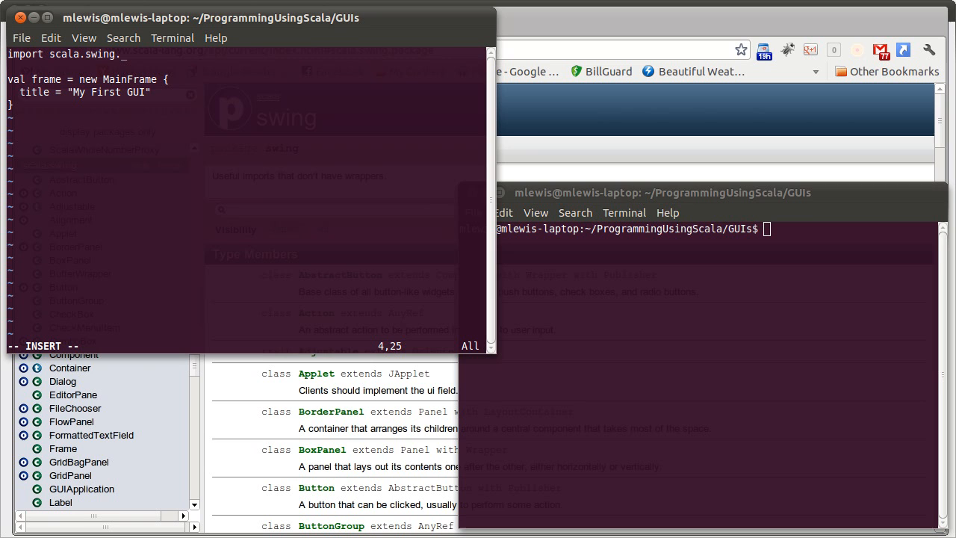
key("Return")
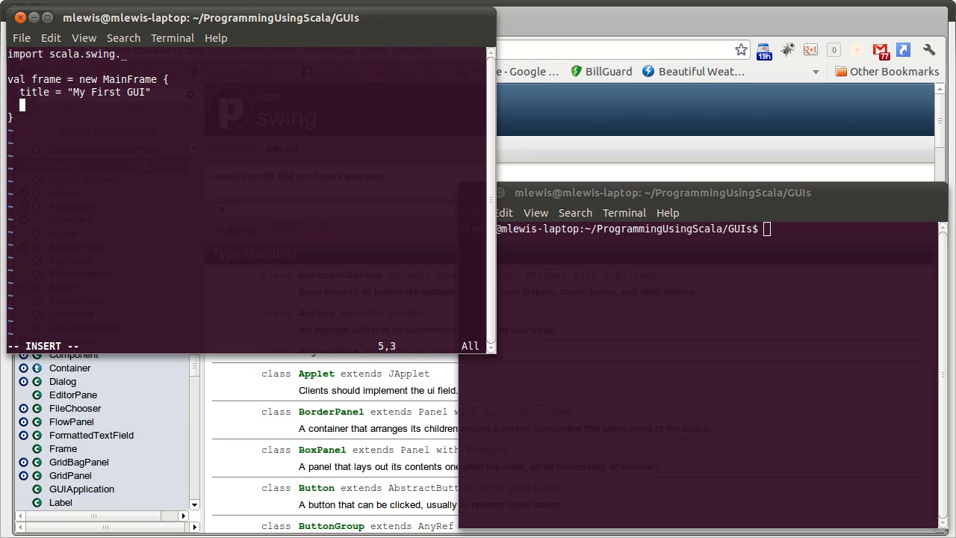
Step: Type contents = Button("Click Me!")(println("Button was clicked.")) and start a new line
type("contents =")
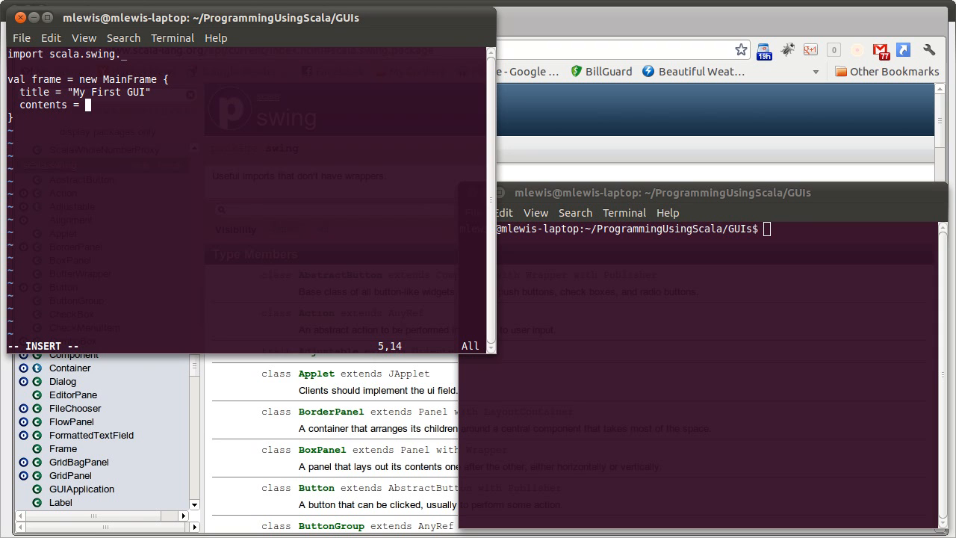
type("Bu")
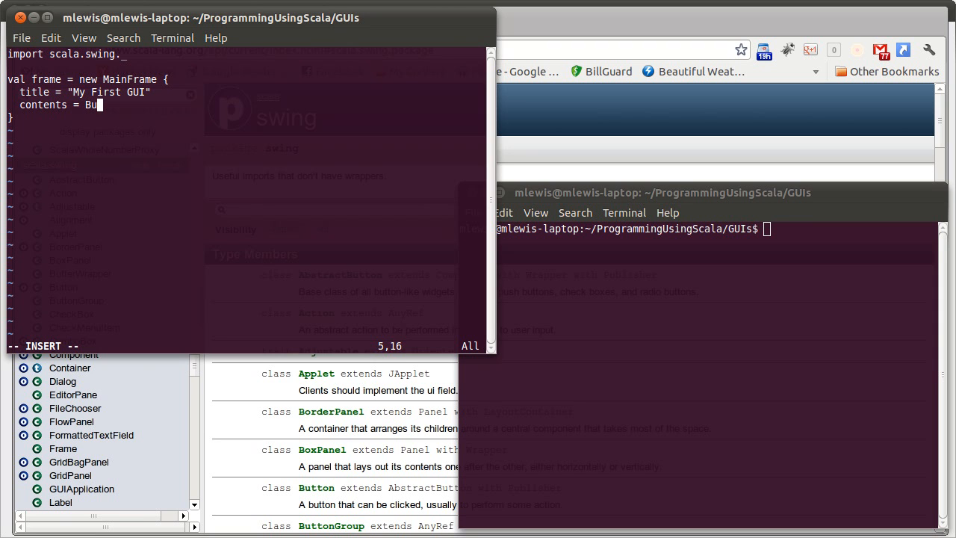
type("tton(\"")
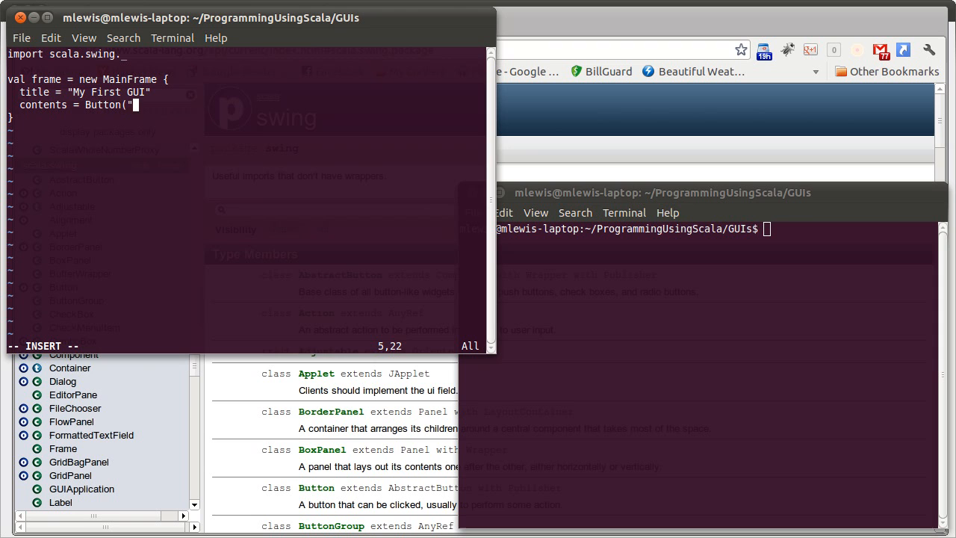
type("Click")
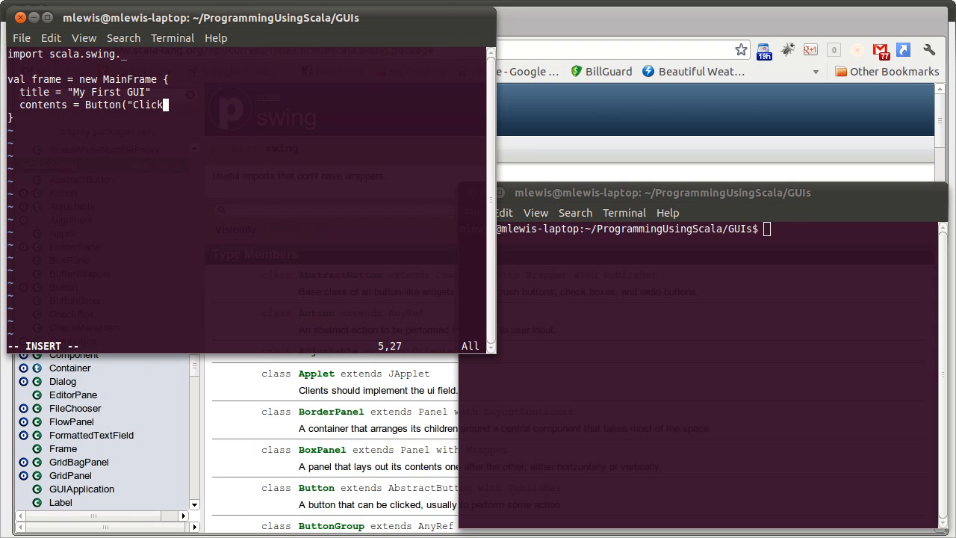
type("Me!\"")
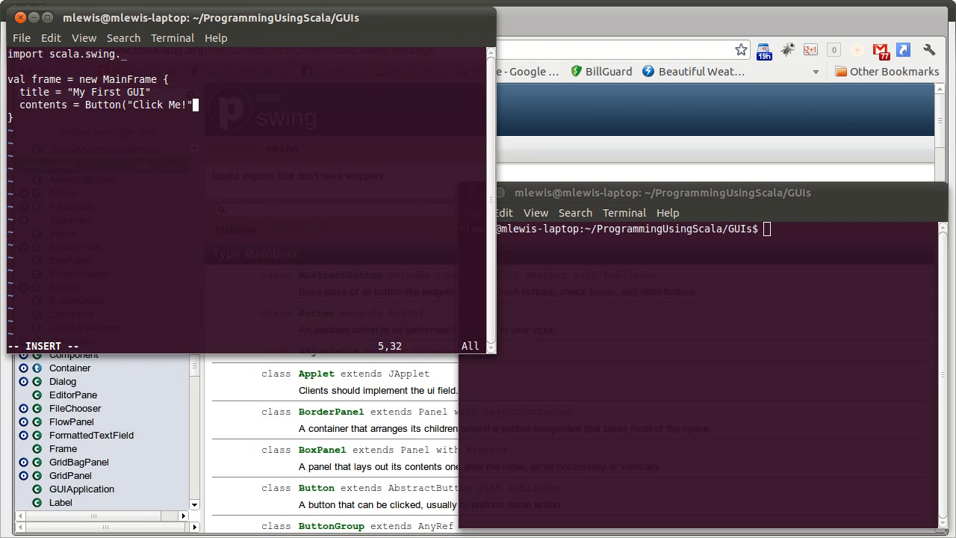
type("(")
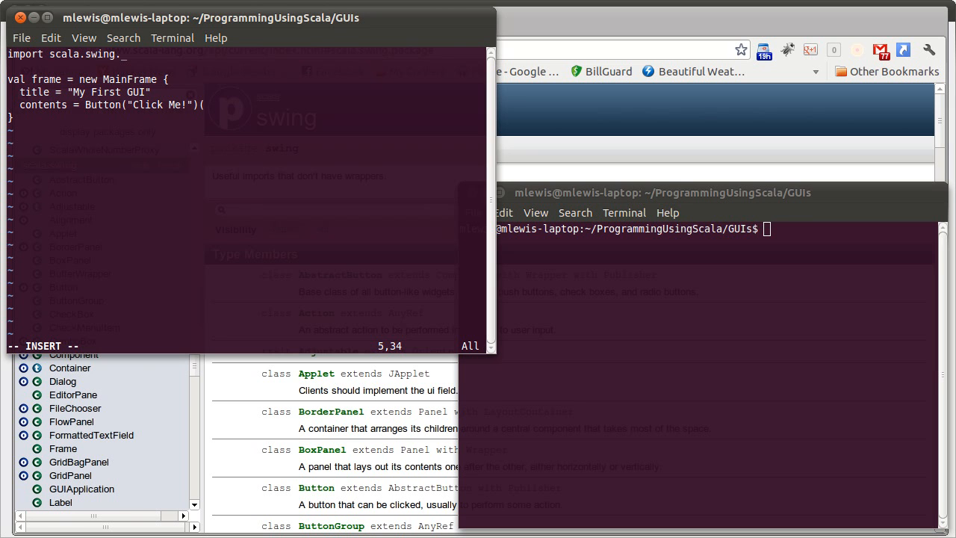
type("println")
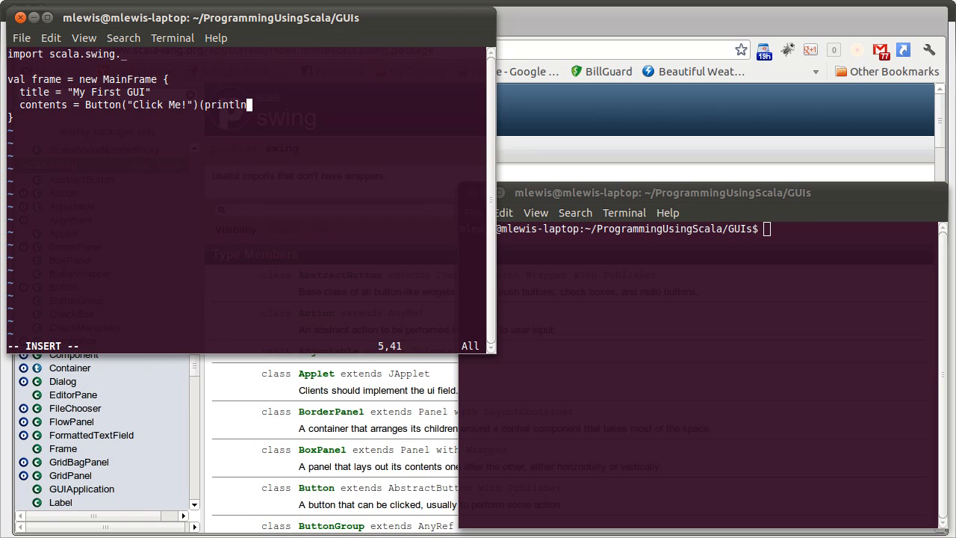
type("(\"Button")
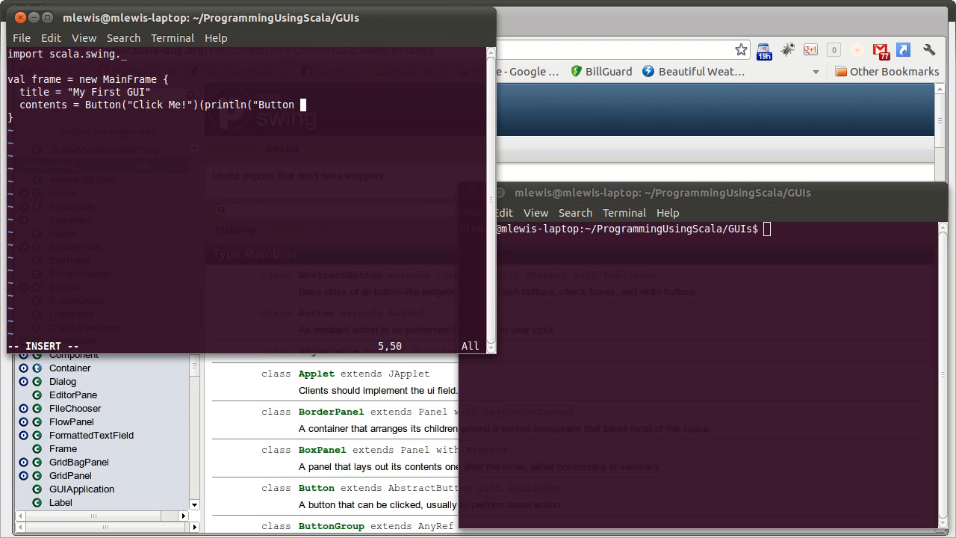
type("was clicked")
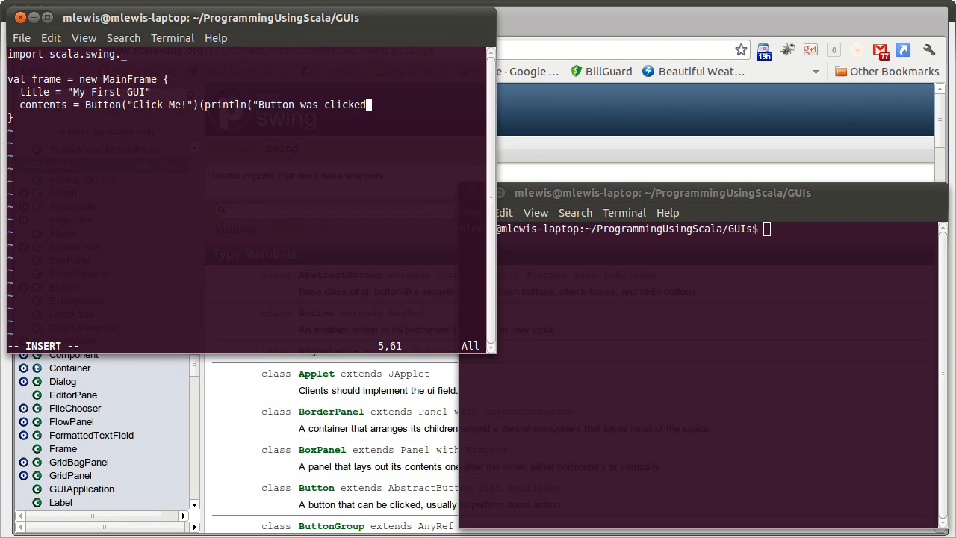
type(".\")")
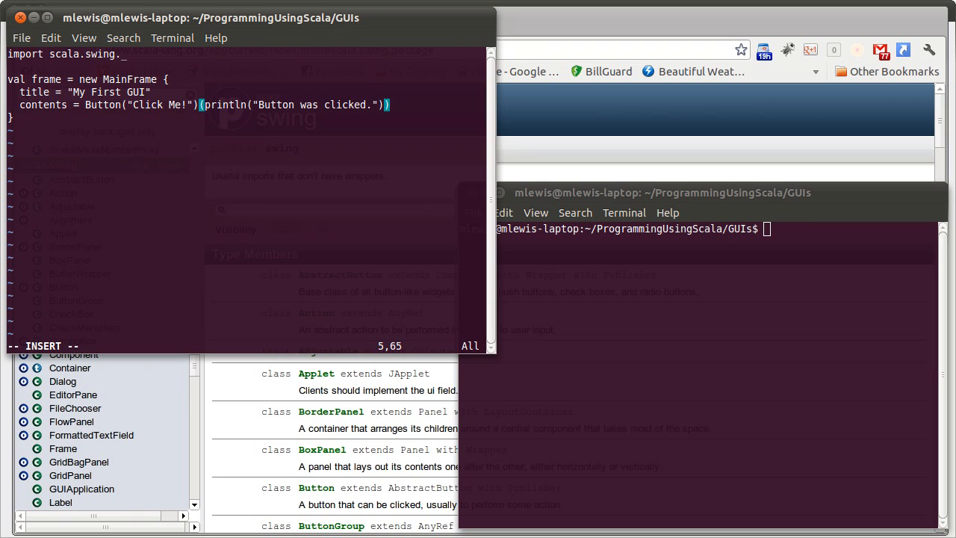
key("Return")
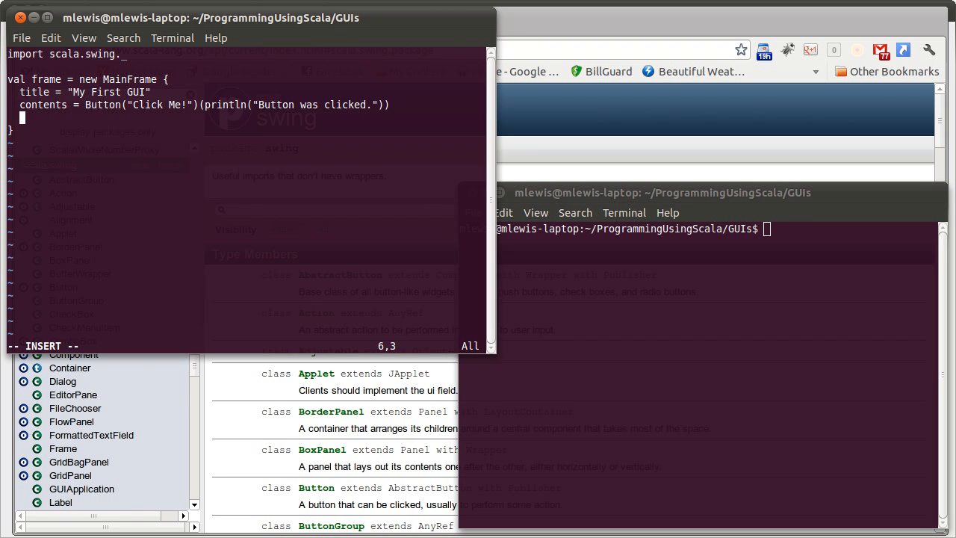
Step: Type the size = new Dimension(500,500) line and move to a new line
type("size =")
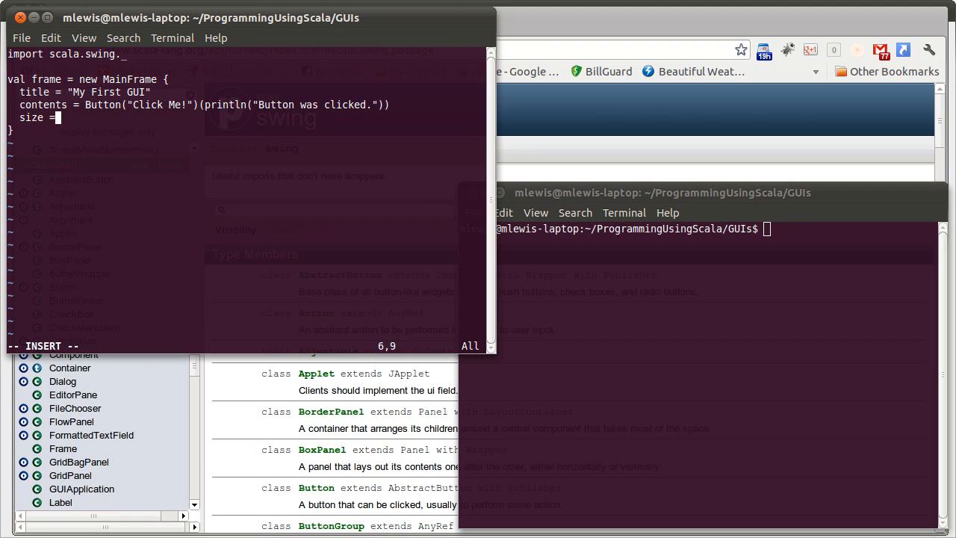
type("new")
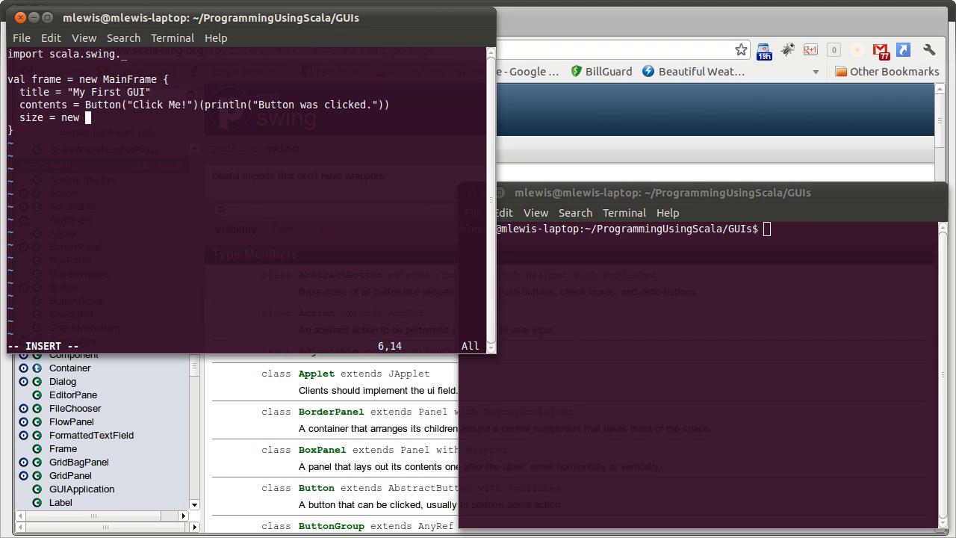
type("Dimension(")
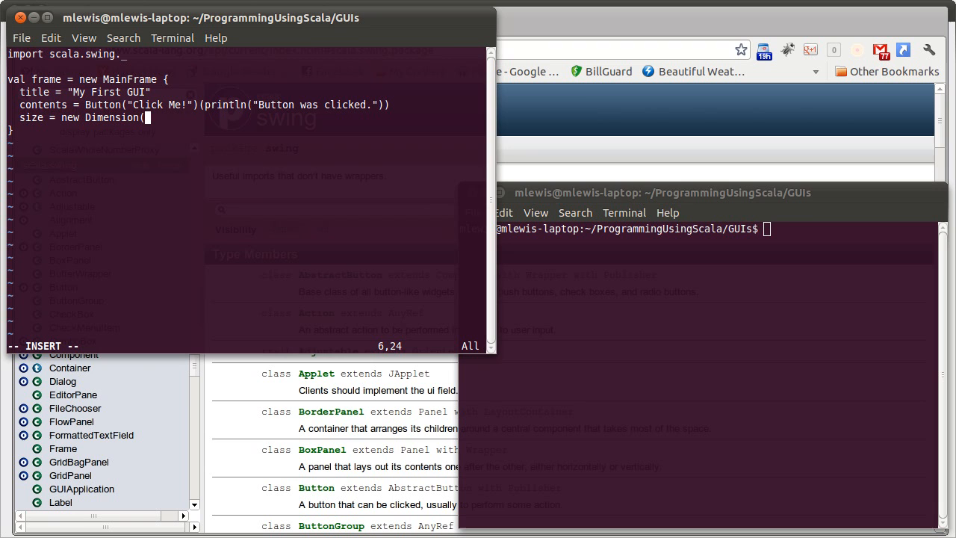
type("50")
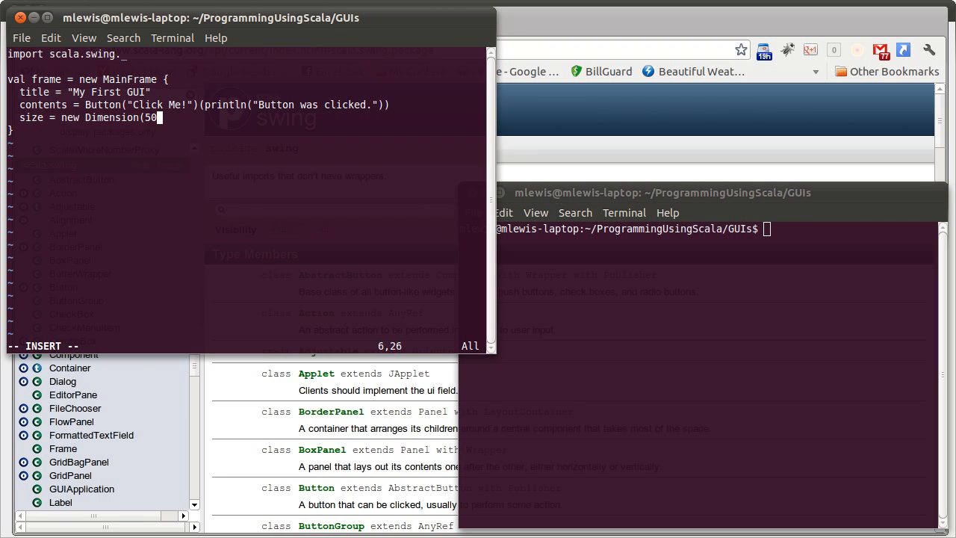
type("0,500")
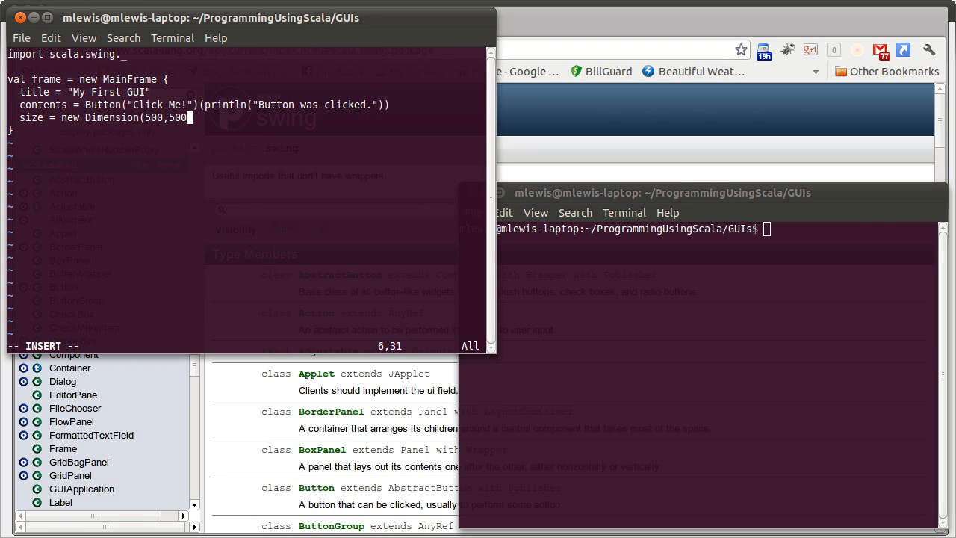
key("Right")
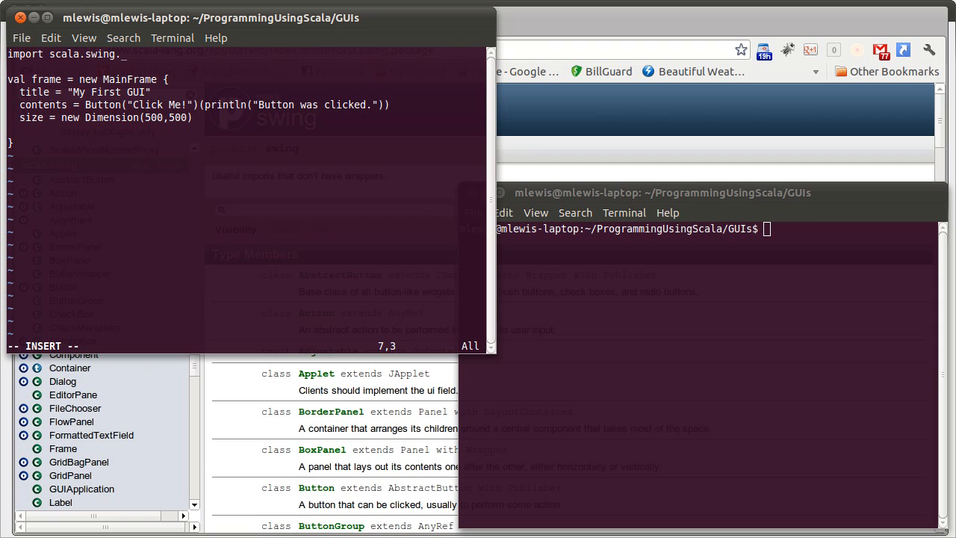
Step: Type centerOnScreen to centre the frame on screen
type("center")
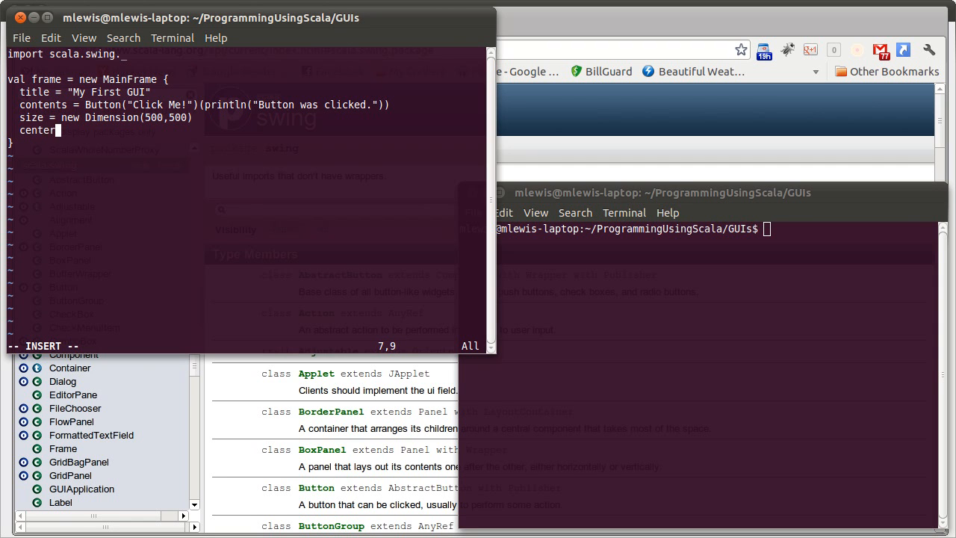
type("On")
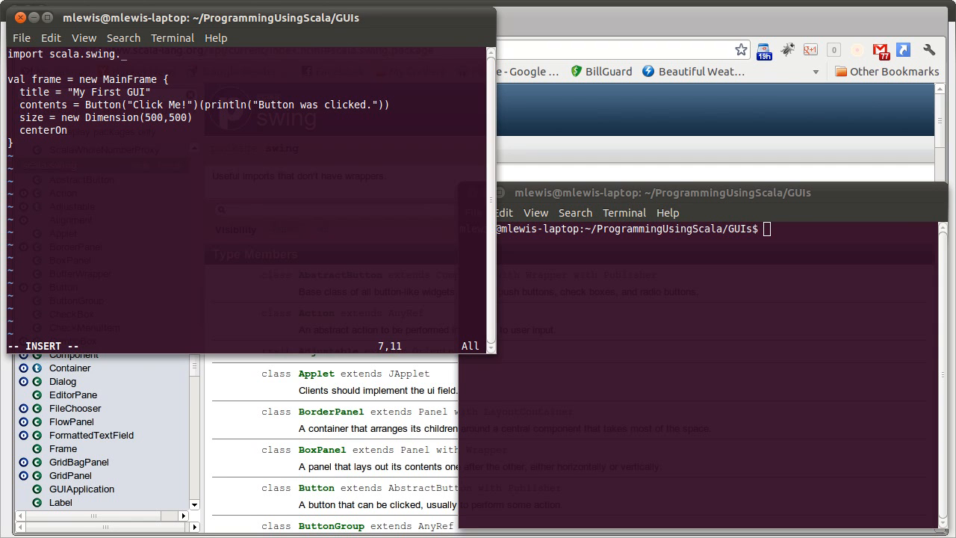
type("Screen")
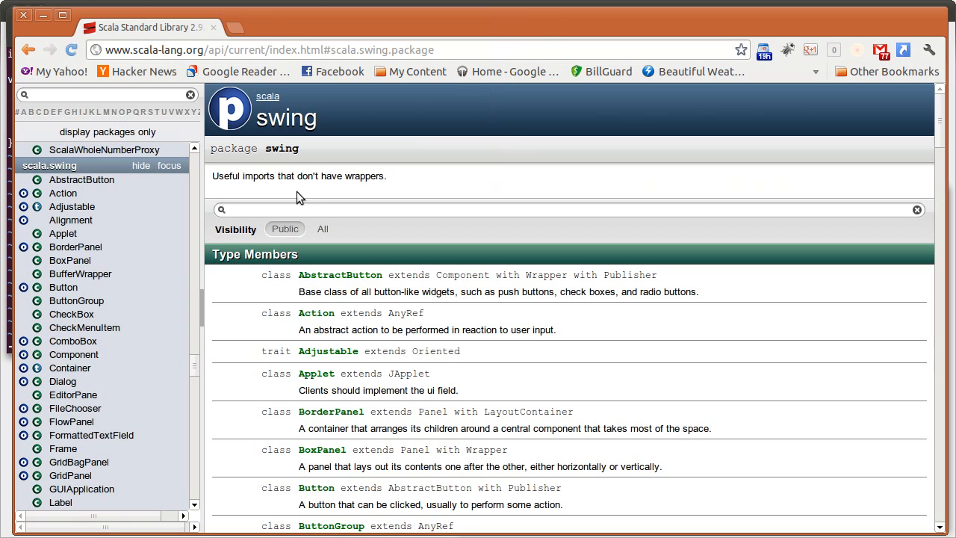
mouse_move(200, 437)
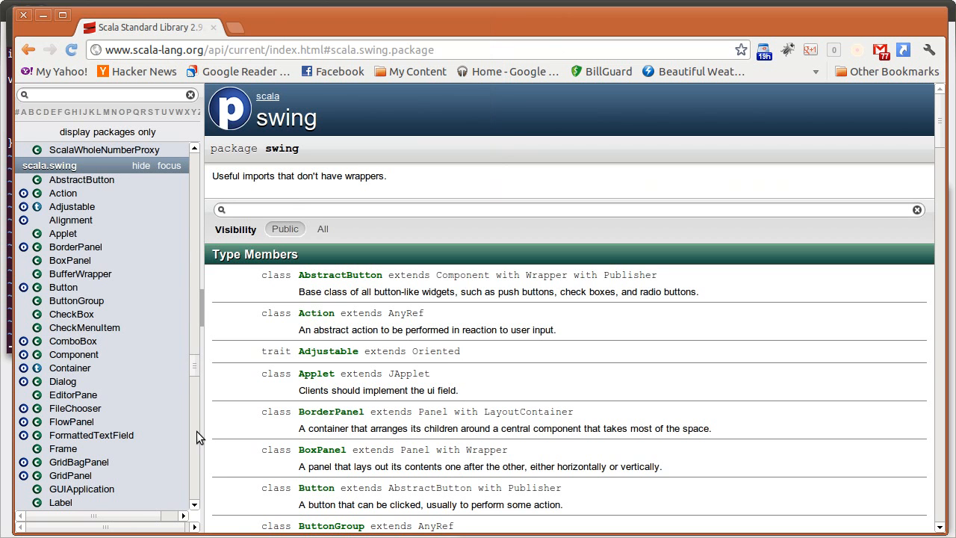
Step: Open the MainFrame docs and review contents_=, size_=, title_= and centerOnScreen
scroll("down", 3)
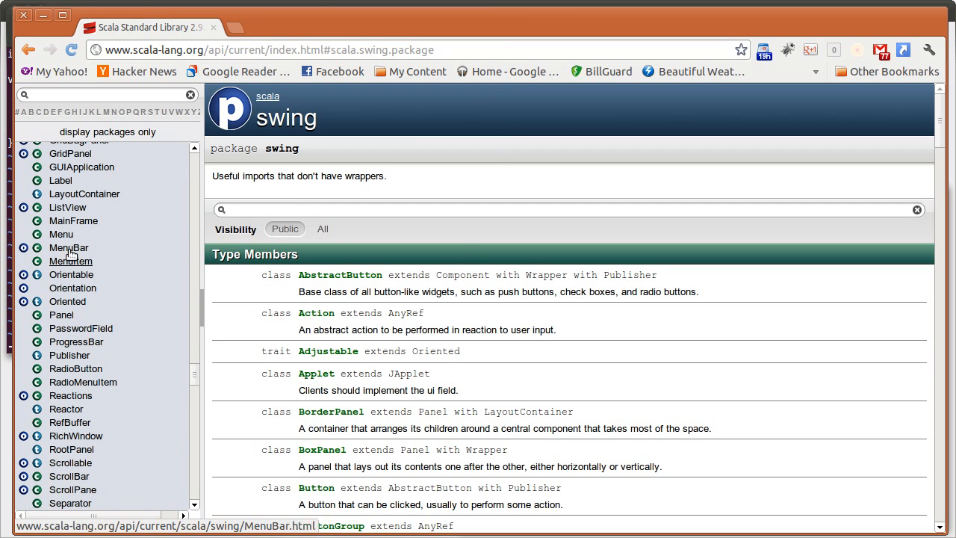
left_click(73, 220)
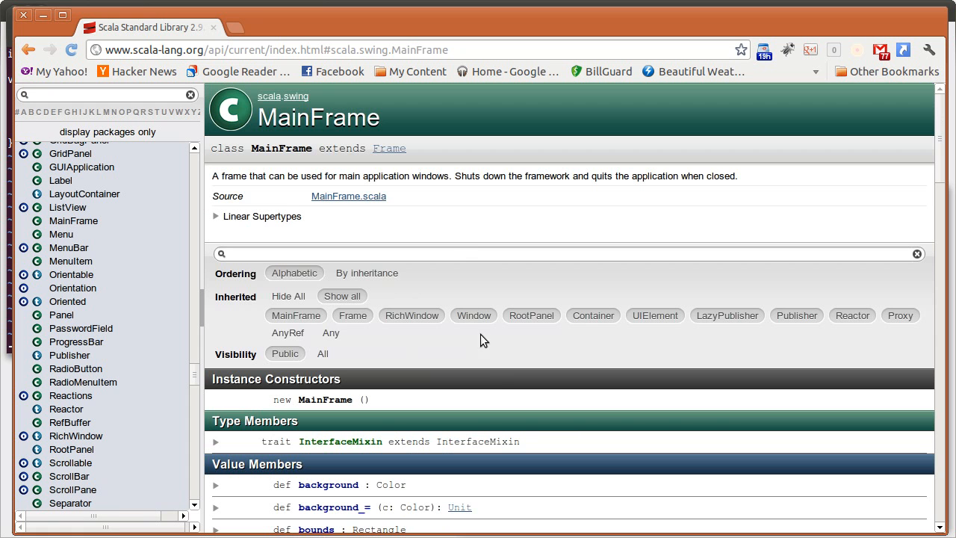
scroll("down", 3)
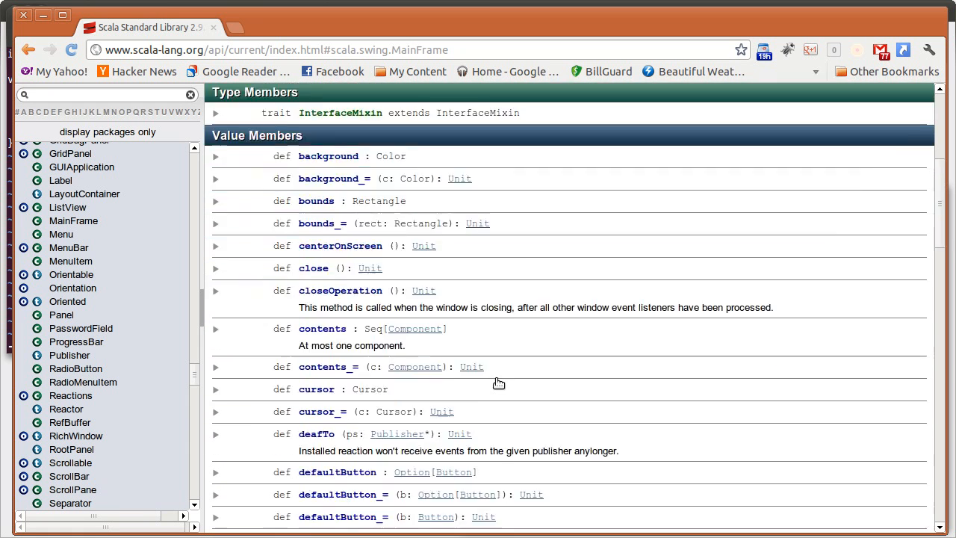
scroll("down", 3)
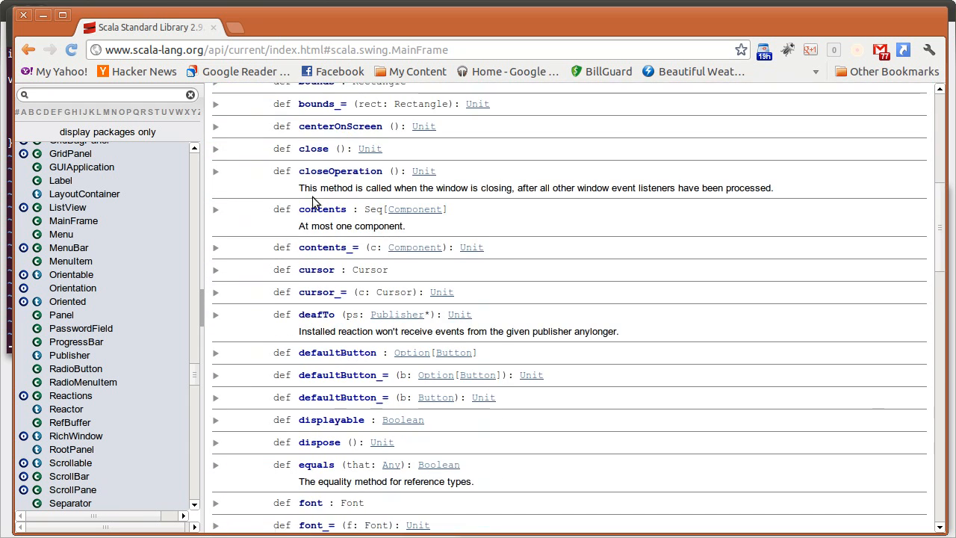
mouse_move(362, 247)
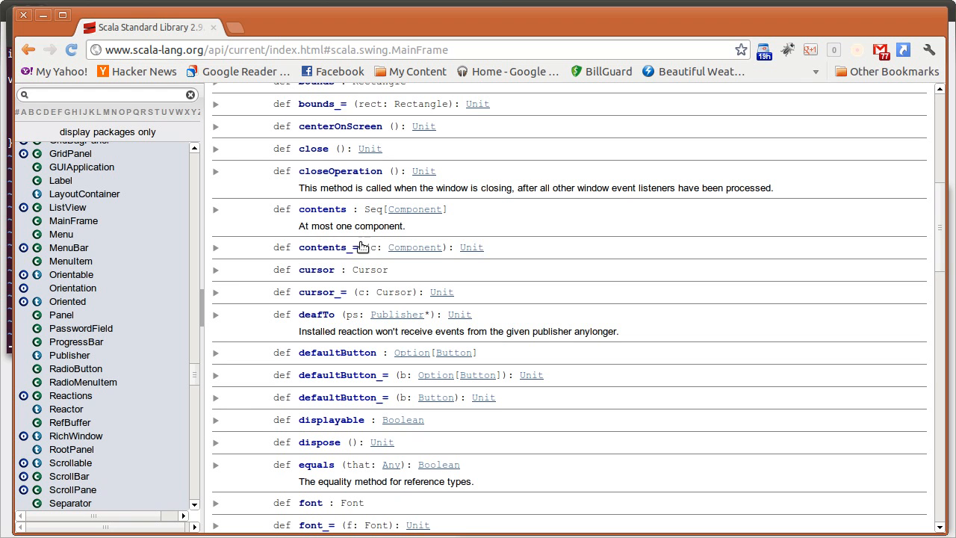
mouse_move(428, 252)
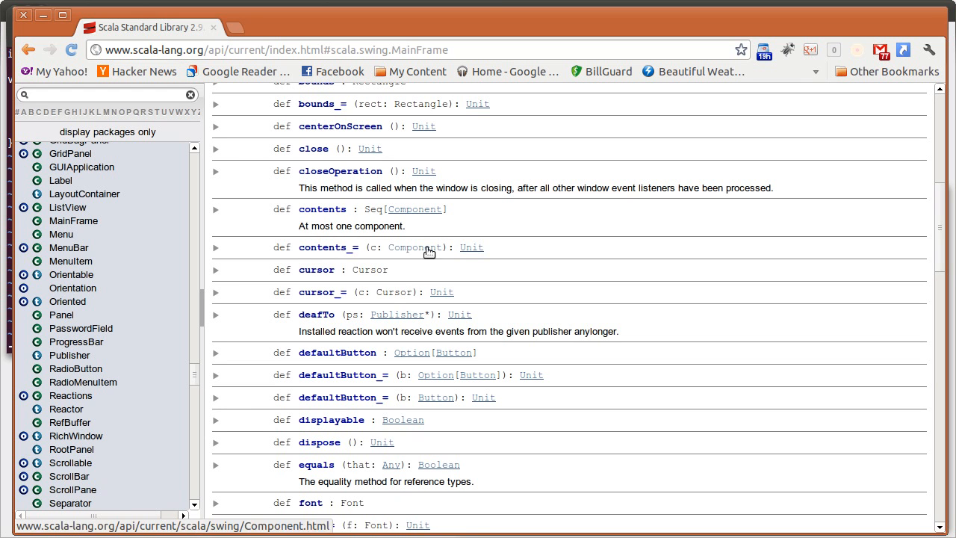
mouse_move(543, 250)
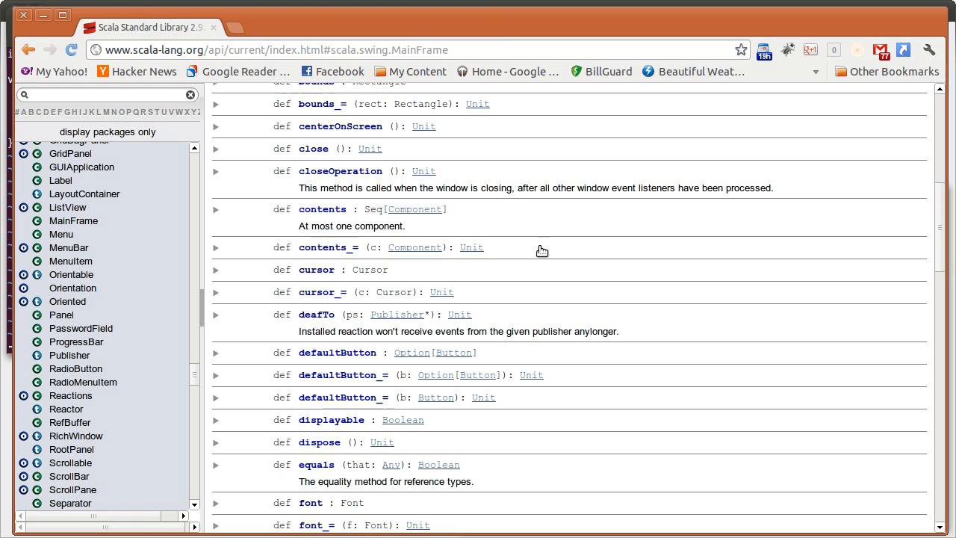
scroll("down", 3)
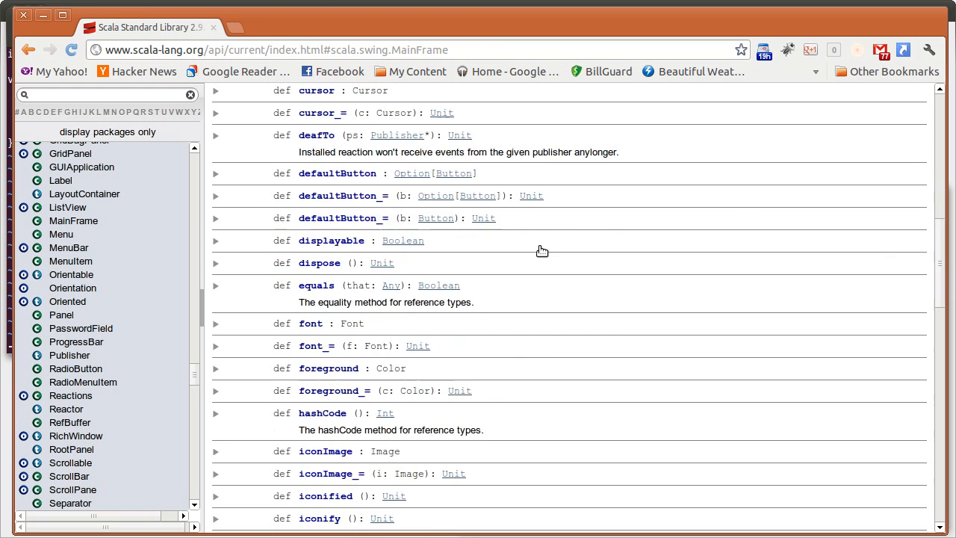
scroll("down", 3)
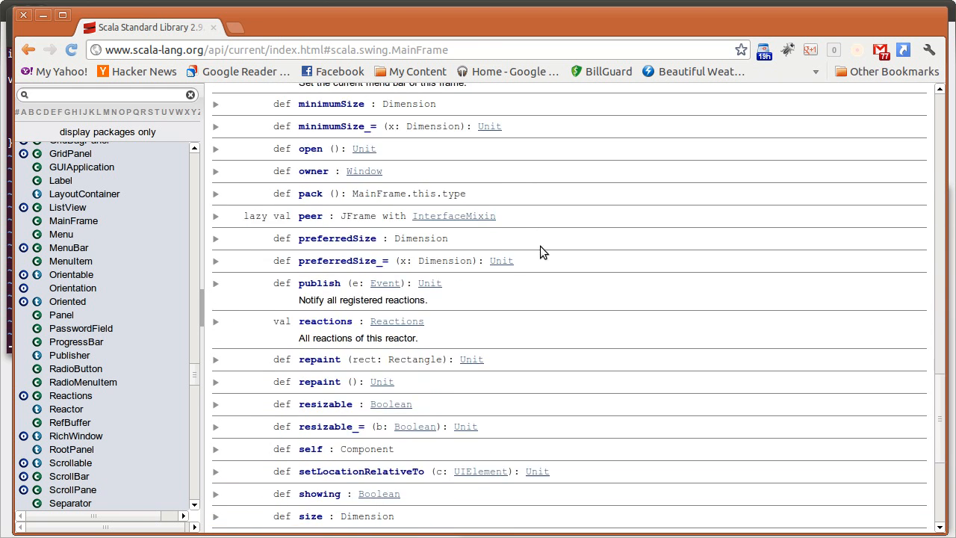
scroll("down", 3)
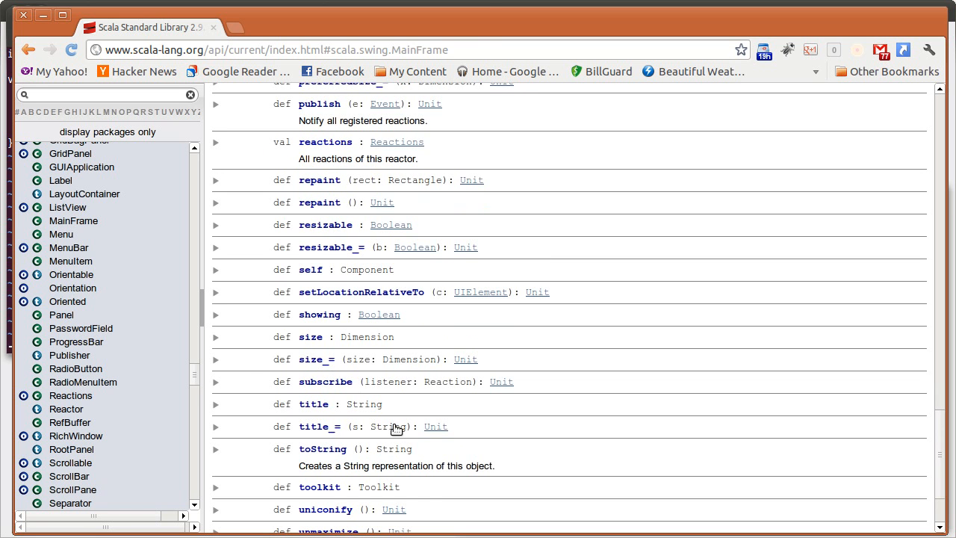
scroll("up", 3)
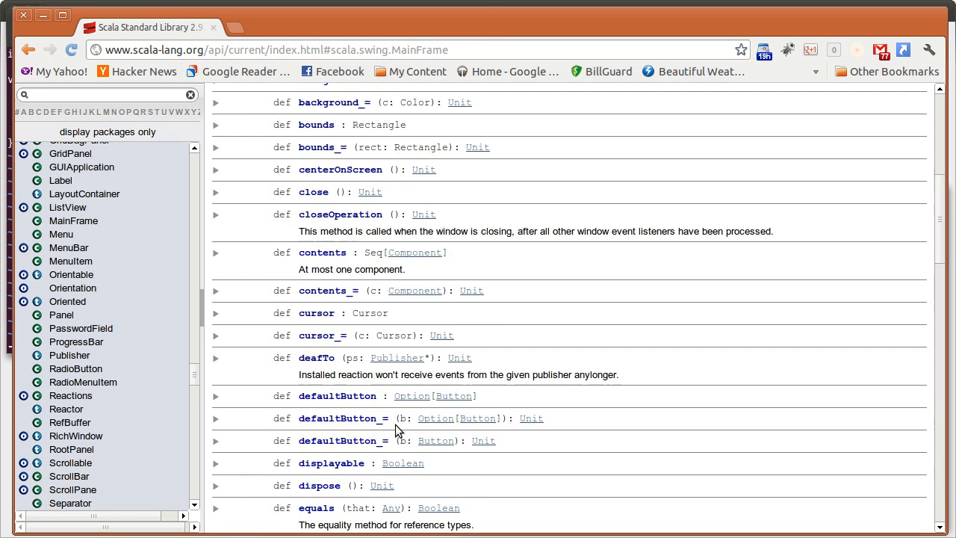
mouse_move(327, 171)
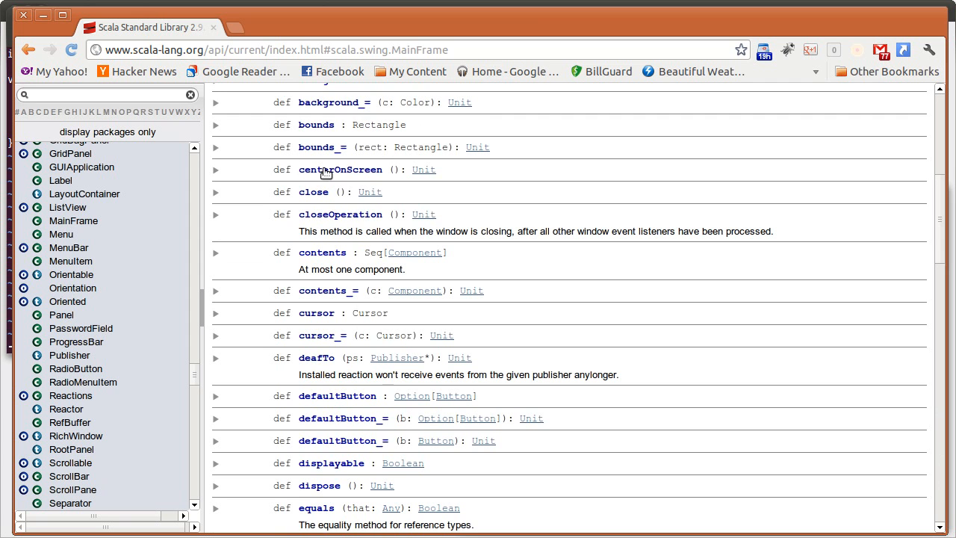
mouse_move(385, 179)
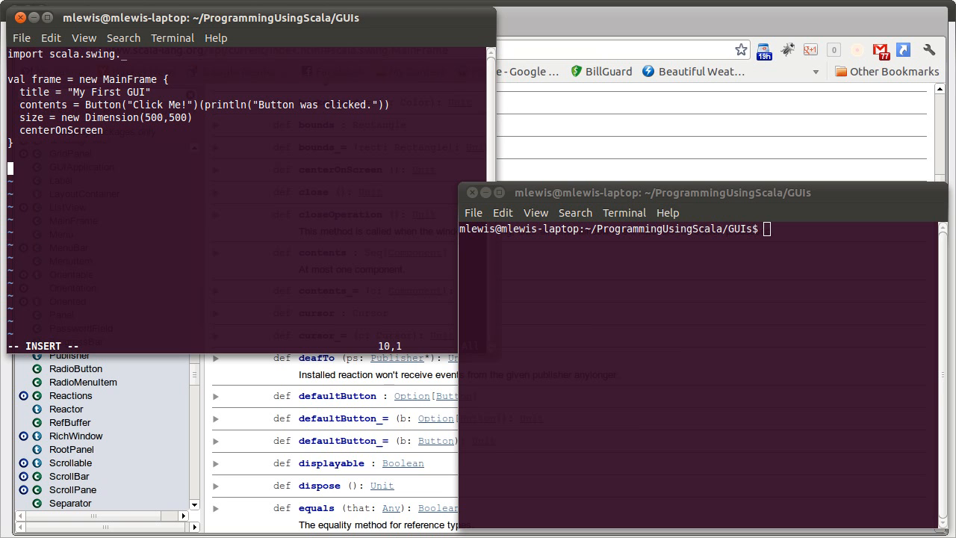
Step: Add frame.visible = true, save the file, and start typing scala in the terminal
type("frame.visible = true")
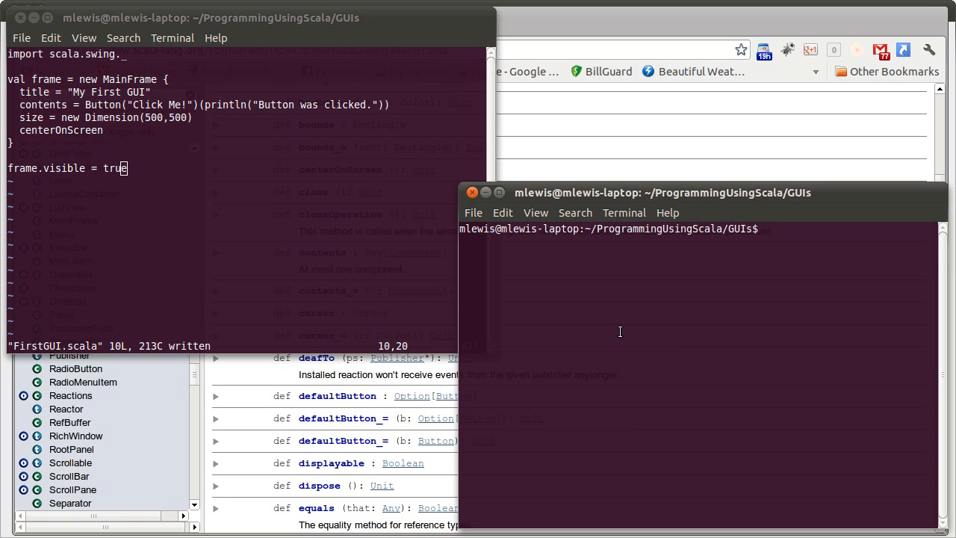
type("scala")
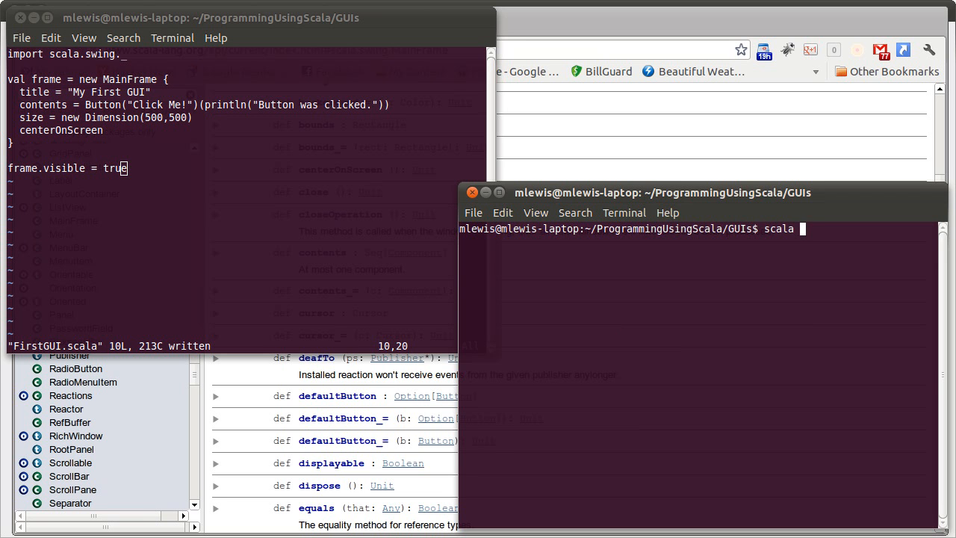
Step: Run scala FirstGUI.scala, click the Click Me! button, then close the window
type("FirstGUI.scala")
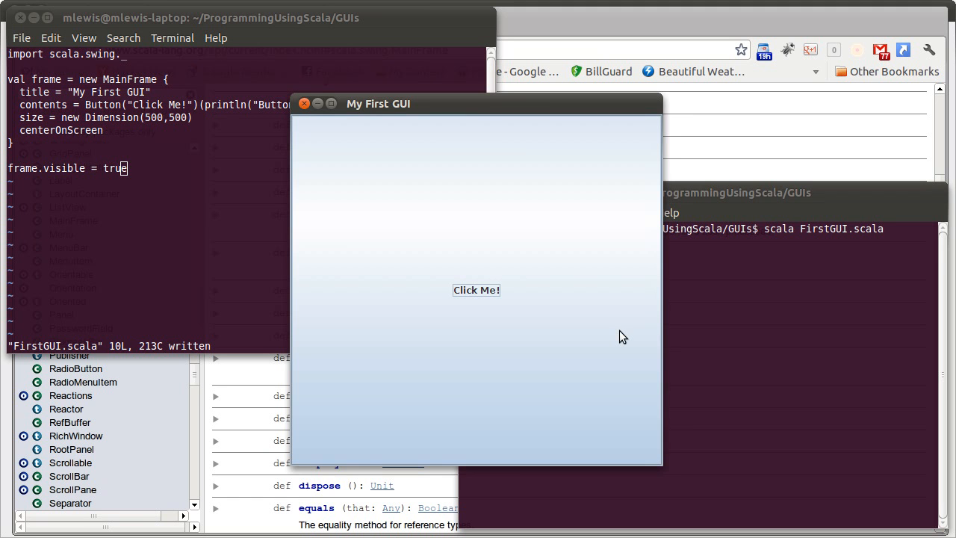
mouse_move(491, 226)
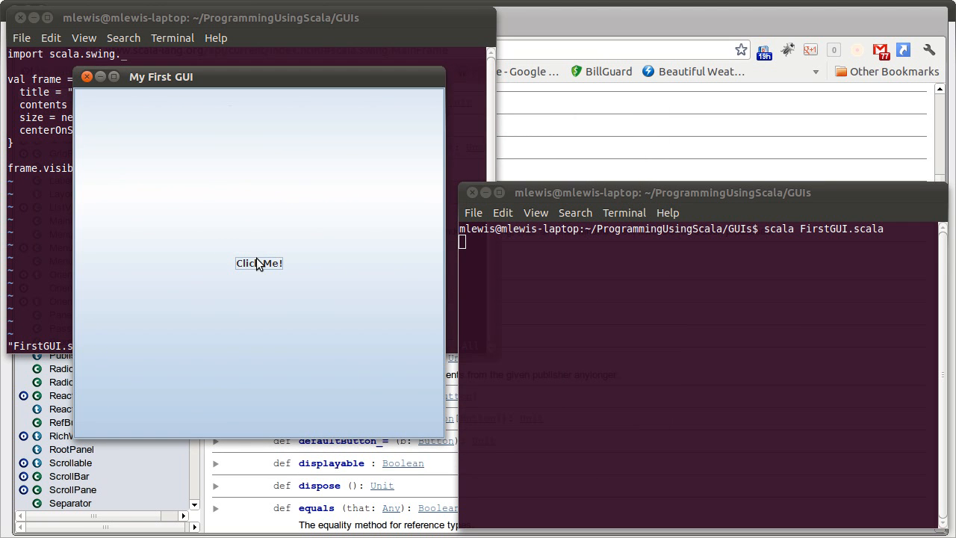
left_click(259, 263)
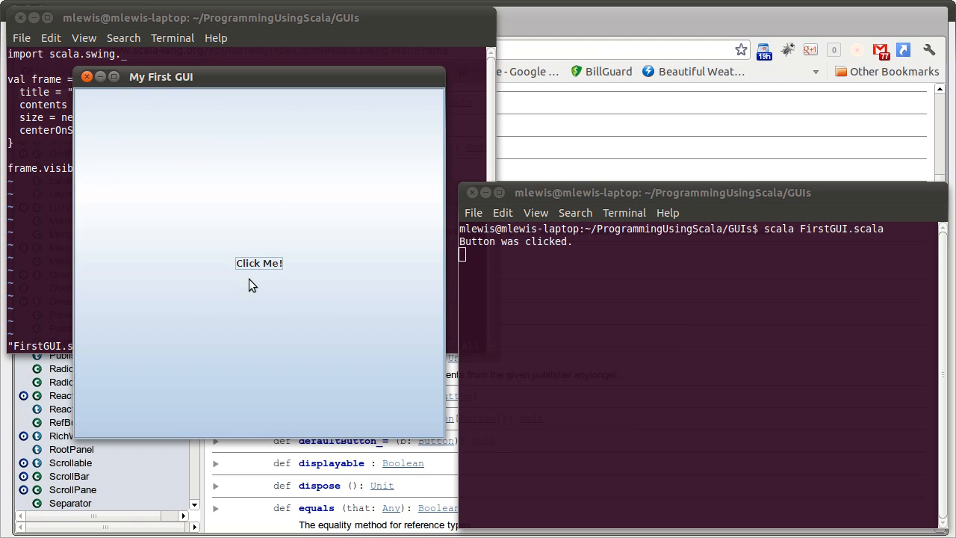
left_click(259, 263)
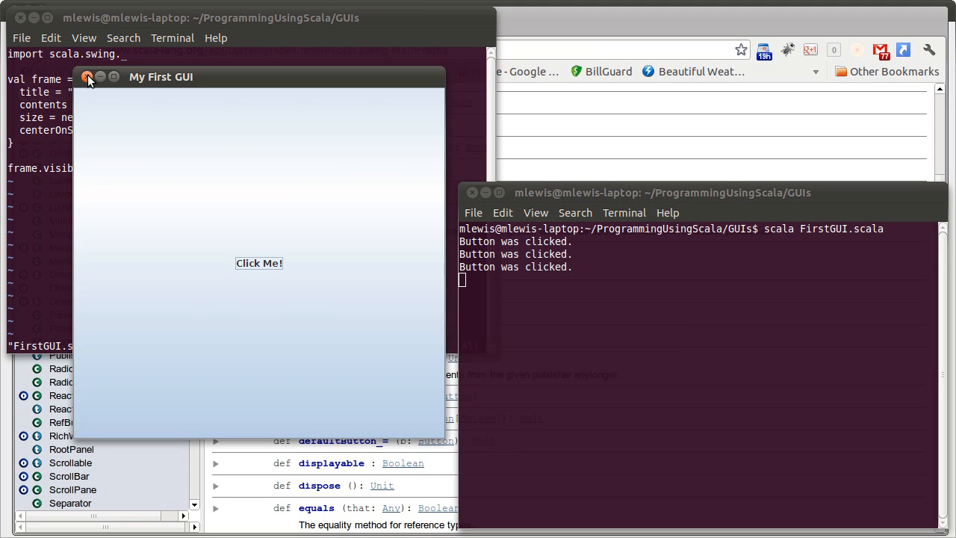
left_click(87, 76)
type("scala FirstGUI.scala")
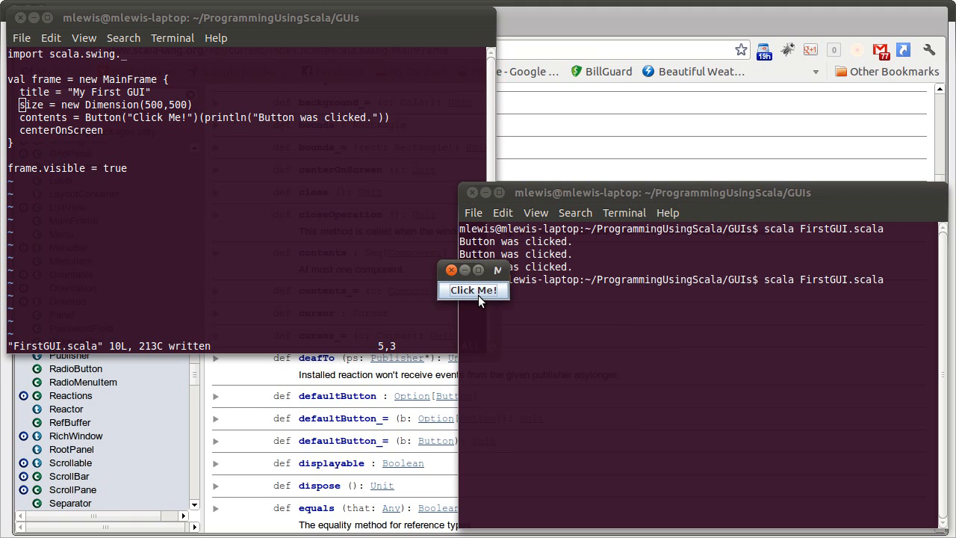
Step: Click the button in the tiny rerun window to test it
left_click(474, 290)
type("contents =")
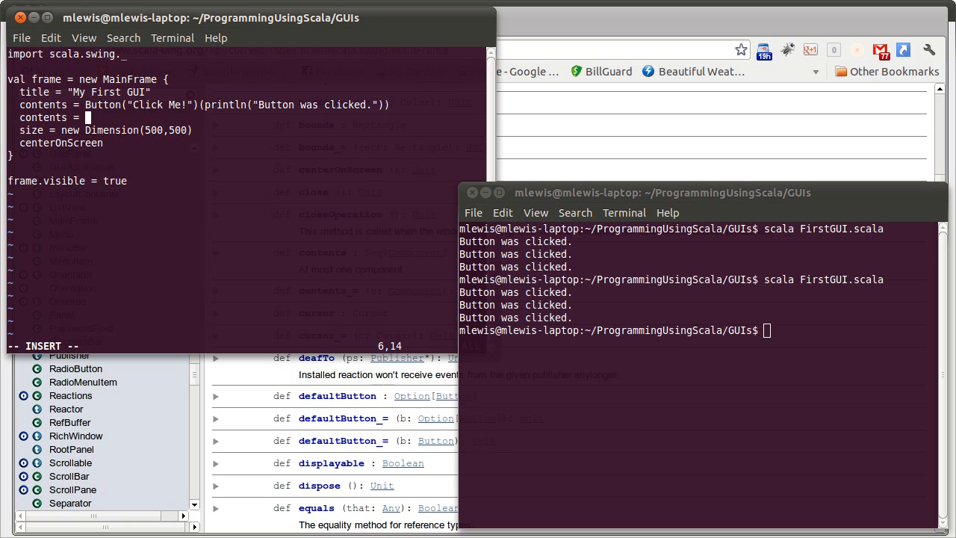
Step: Complete the contents line so it assigns a new TextArea
type("new")
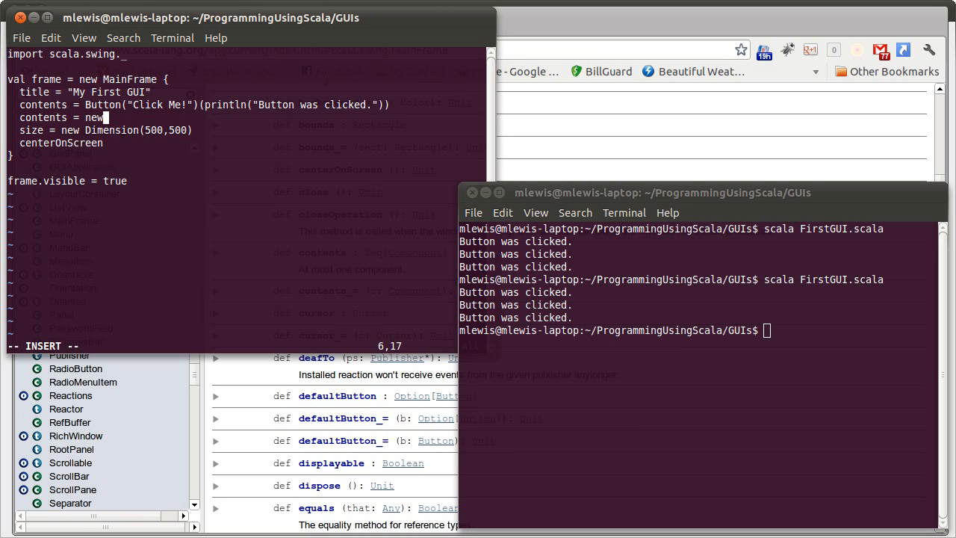
type("Text")
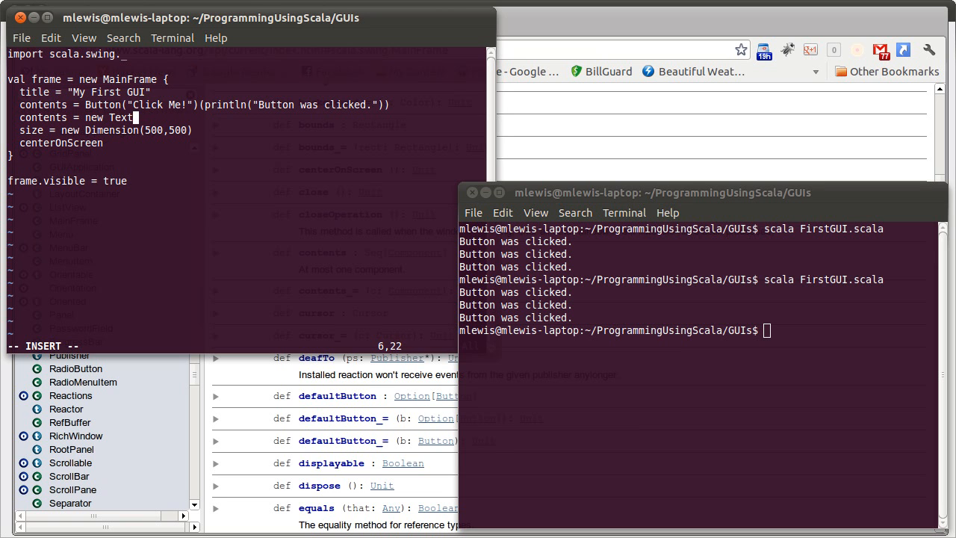
type("Area")
left_click(698, 330)
type("scala FirstGUI.scala")
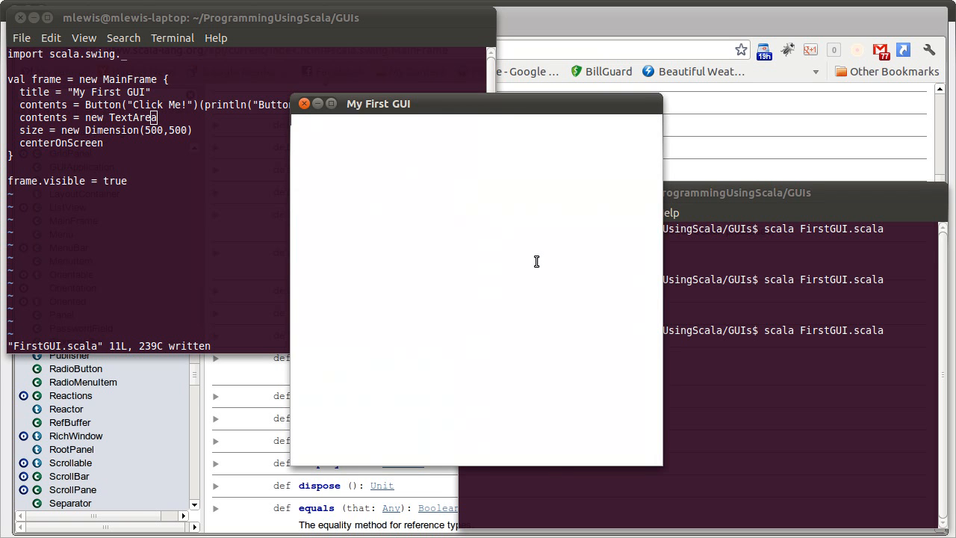
Step: Type 'This is a text area.' into the text area of the rerun window
type("This is a")
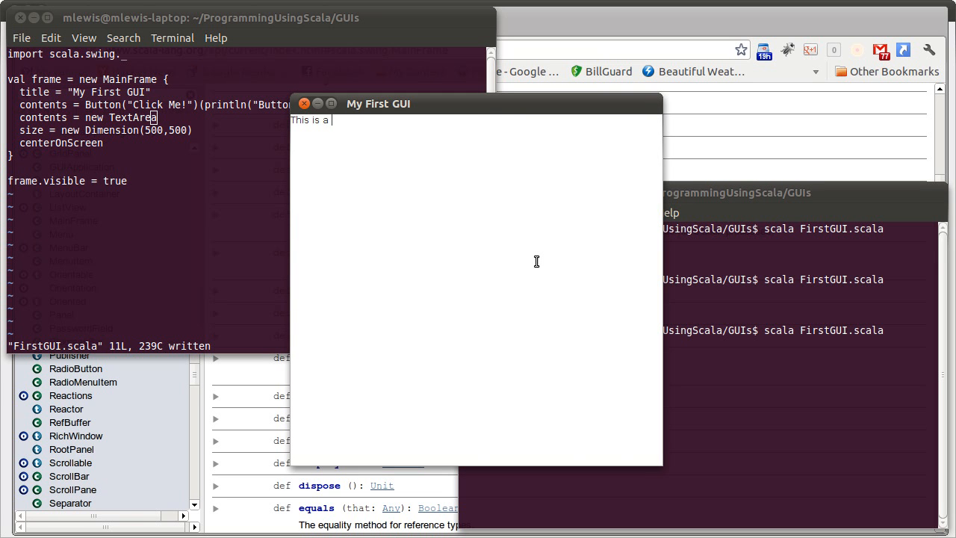
type("text are")
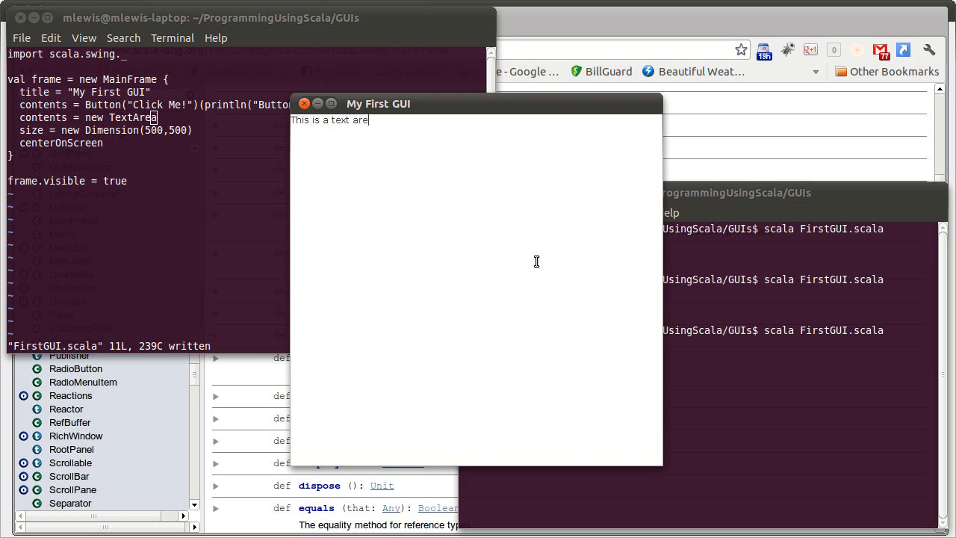
type("a.")
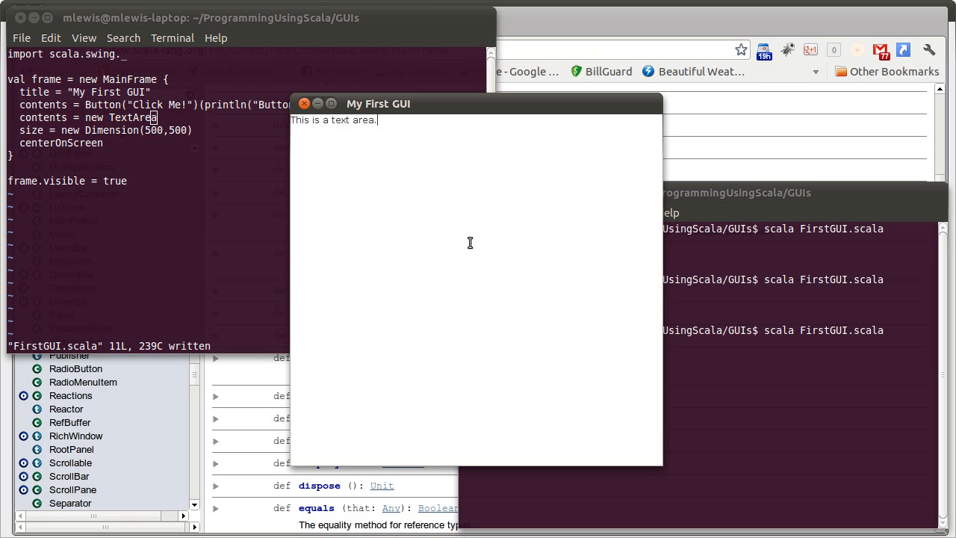
mouse_move(445, 231)
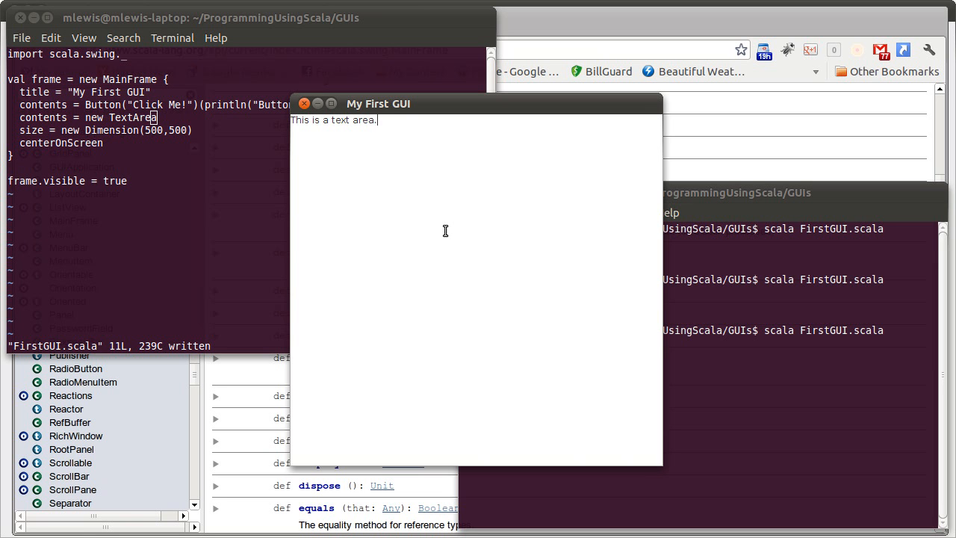